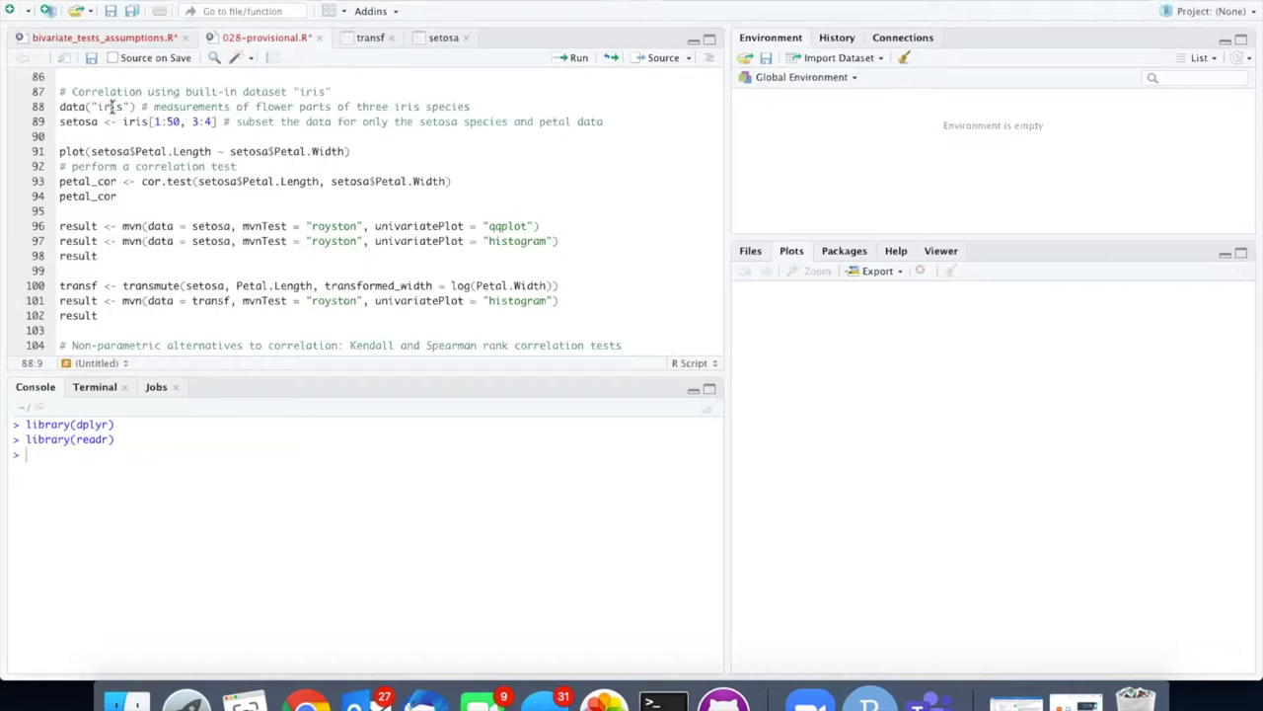
mouse_move(586, 65)
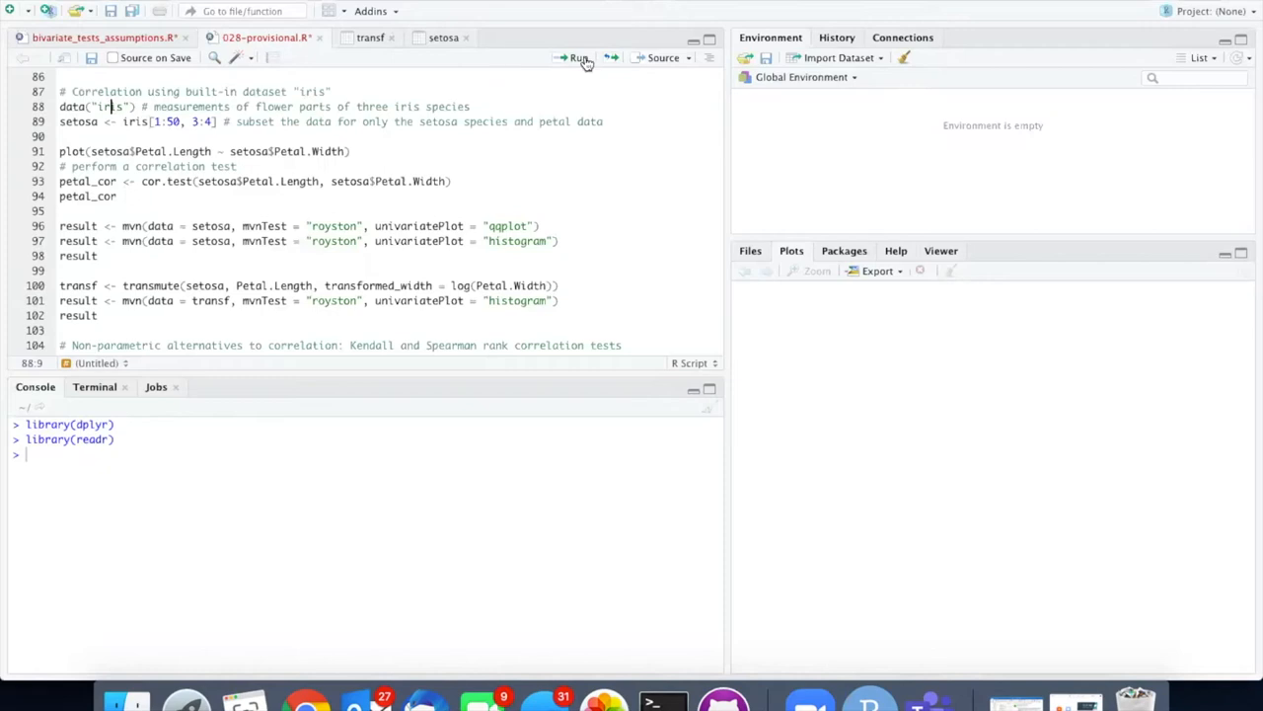
Step: Run data("iris") to load iris (150 obs., 5 variables) and scroll its printed rows
click(577, 57)
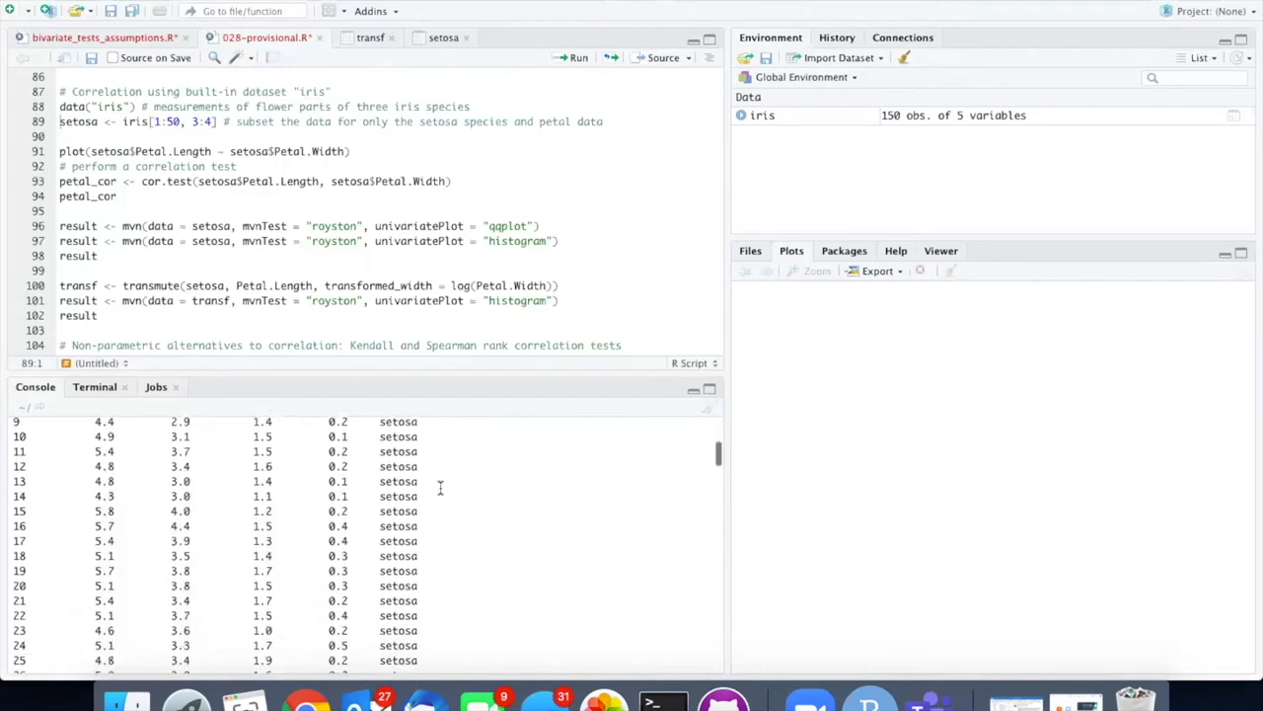
scroll(down, 3)
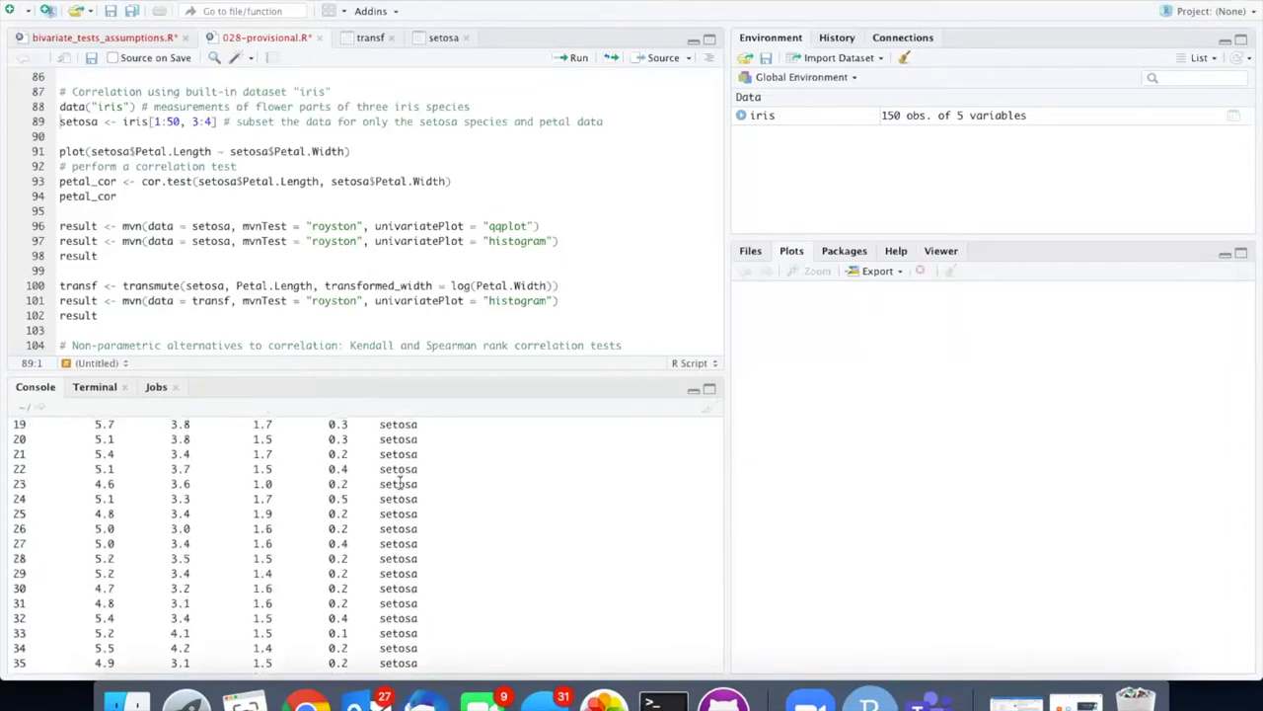
scroll(down, 3)
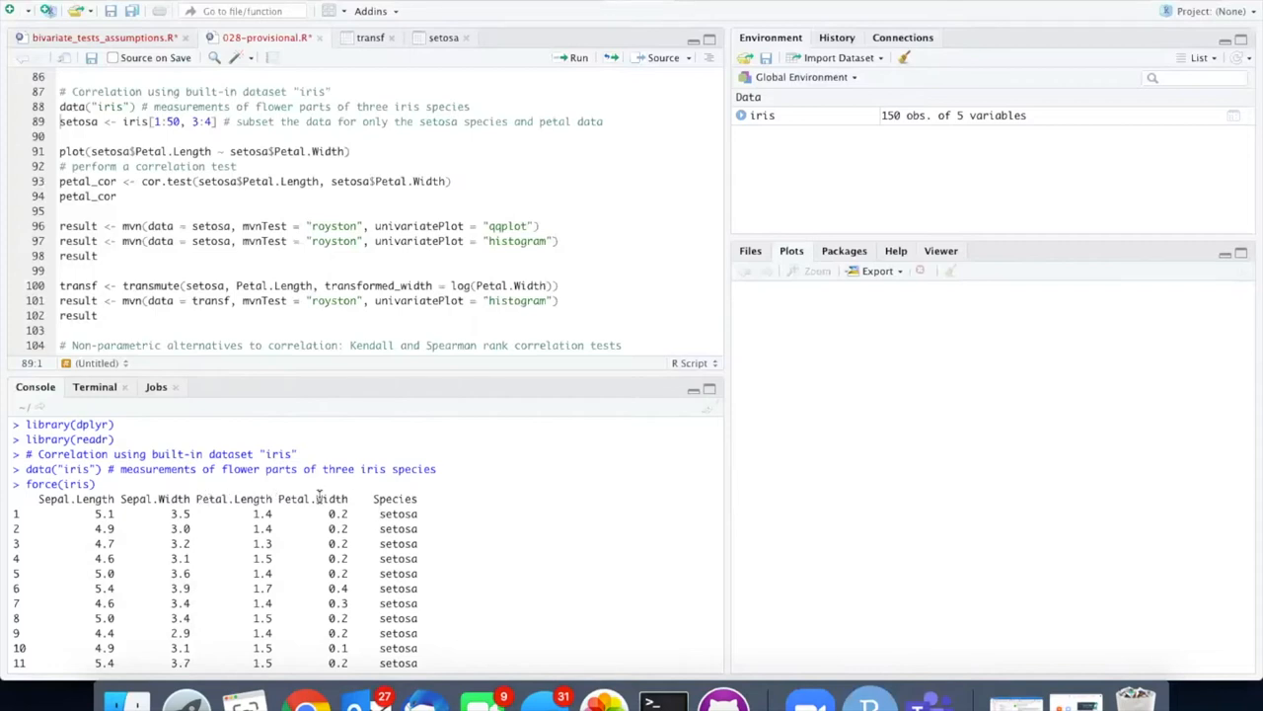
mouse_move(179, 488)
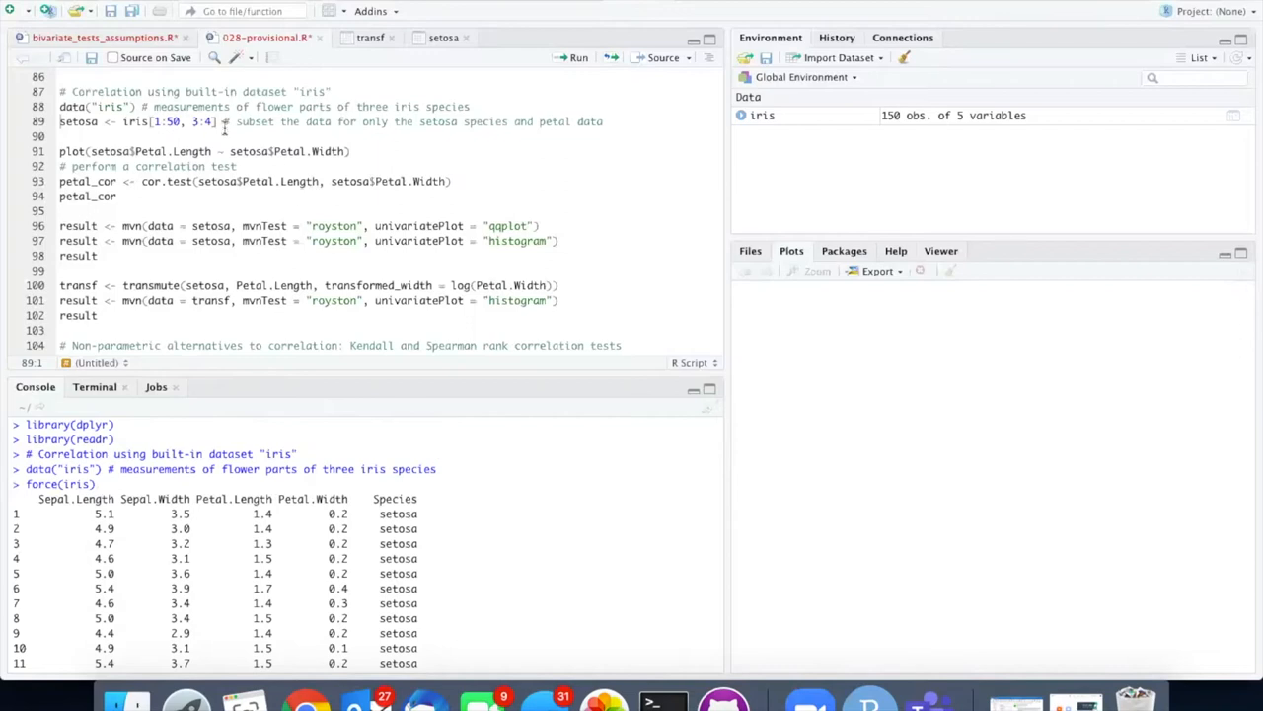
Step: Create the 50-row setosa petal length and width subset and view it as a table
click(128, 121)
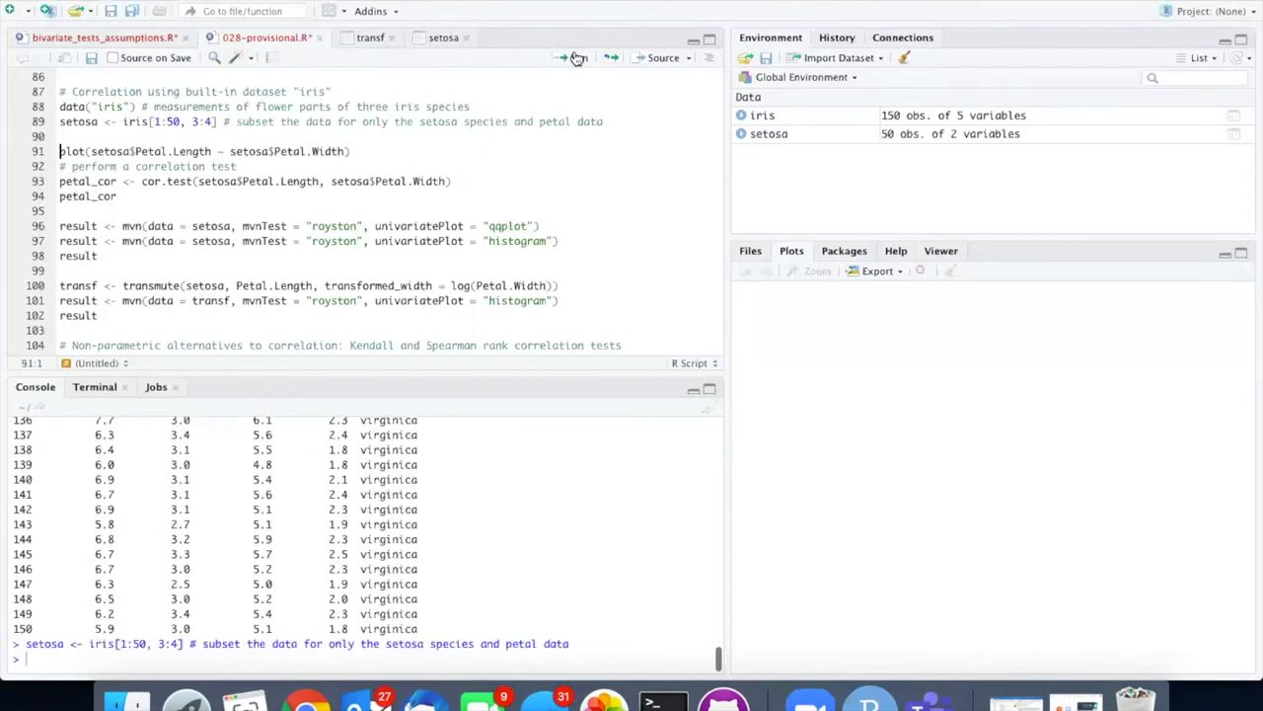
click(769, 133)
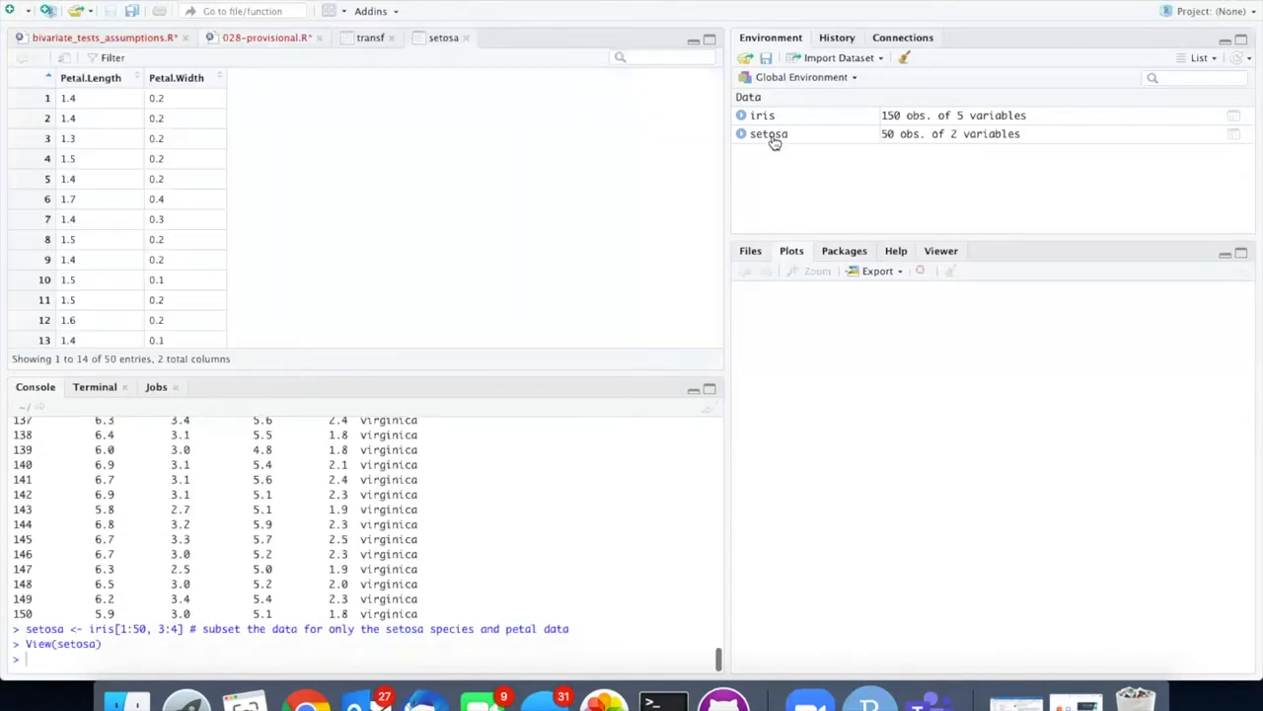
scroll(down, 3)
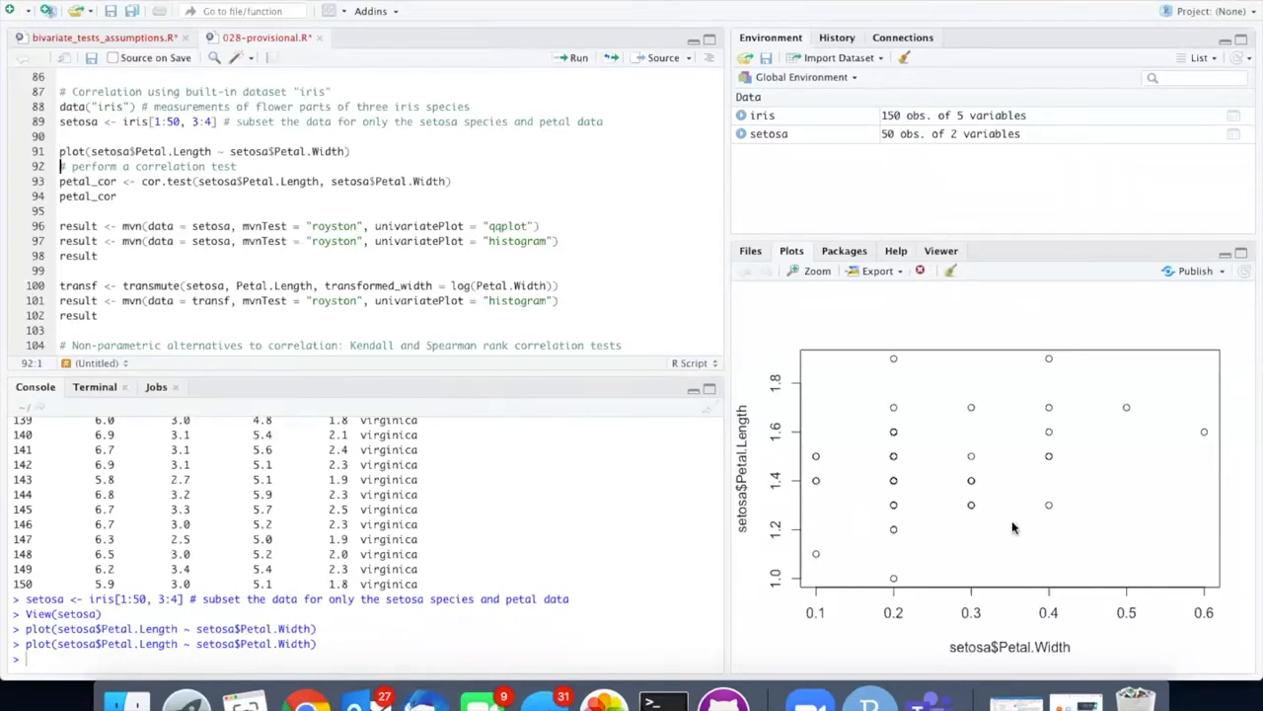
mouse_move(972, 394)
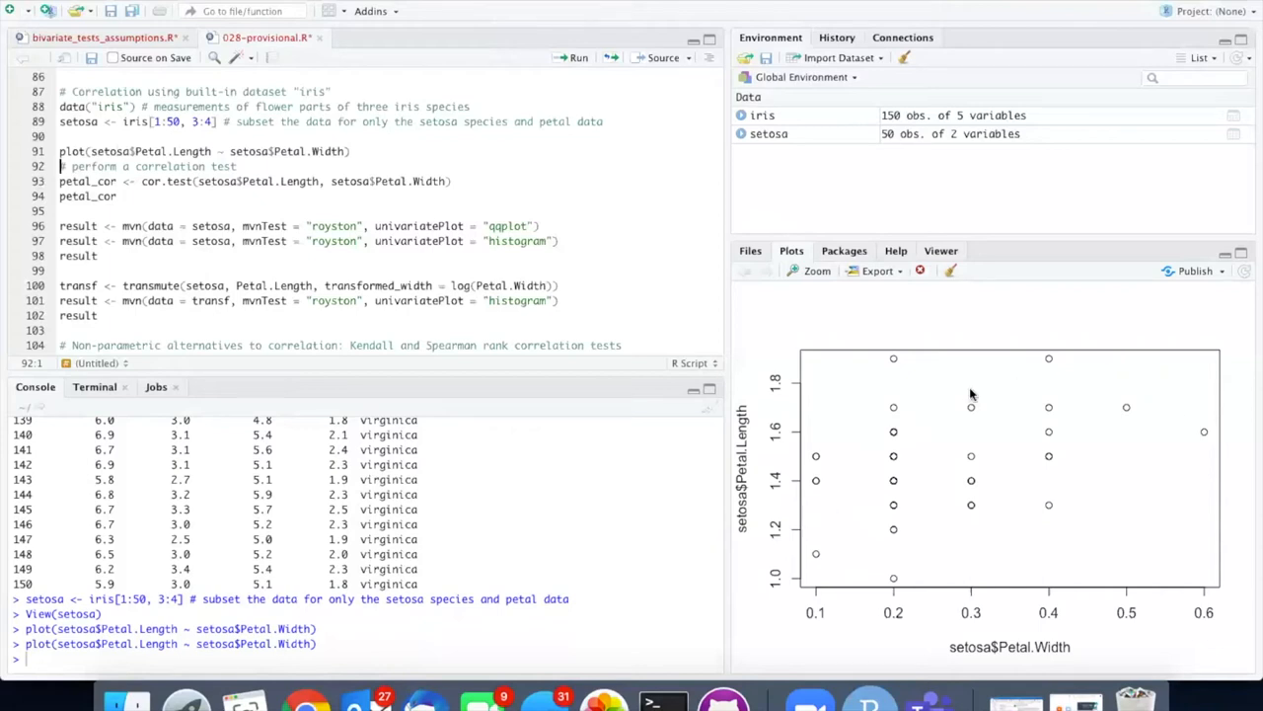
mouse_move(896, 392)
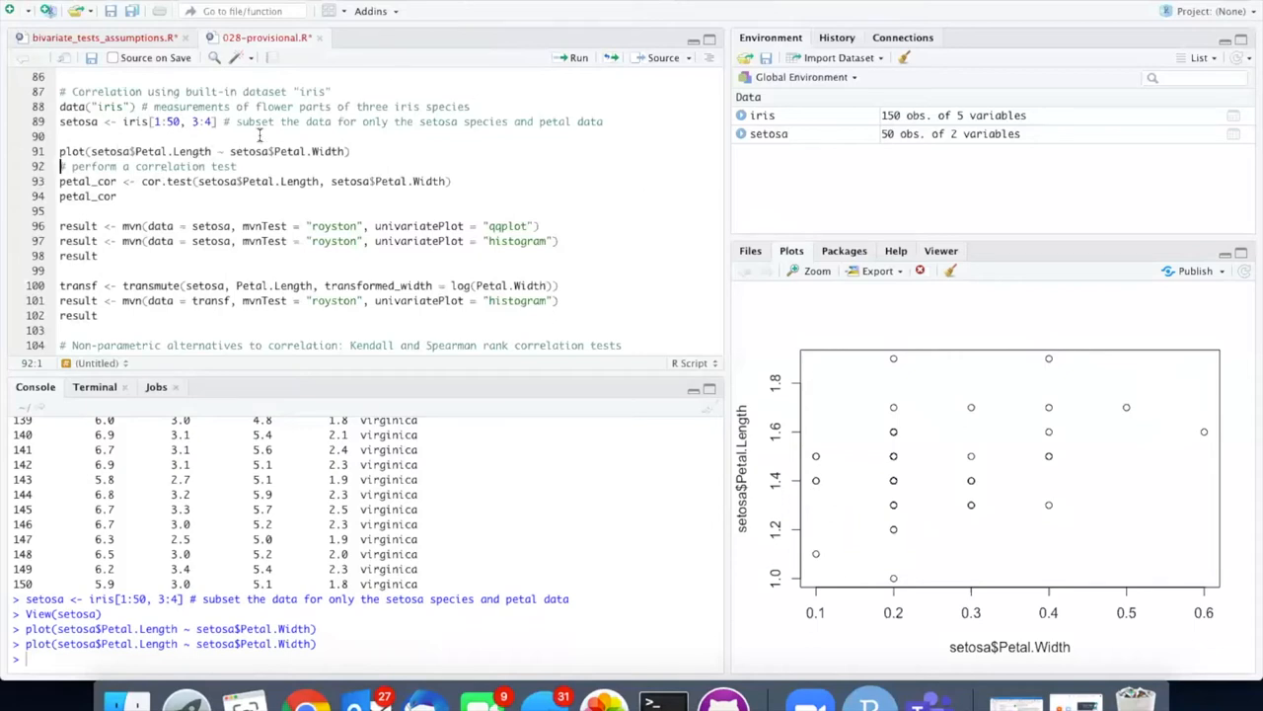
Step: Run and print petal_cor, highlighting the Pearson estimate 0.33163 (p-value 0.01864)
click(575, 57)
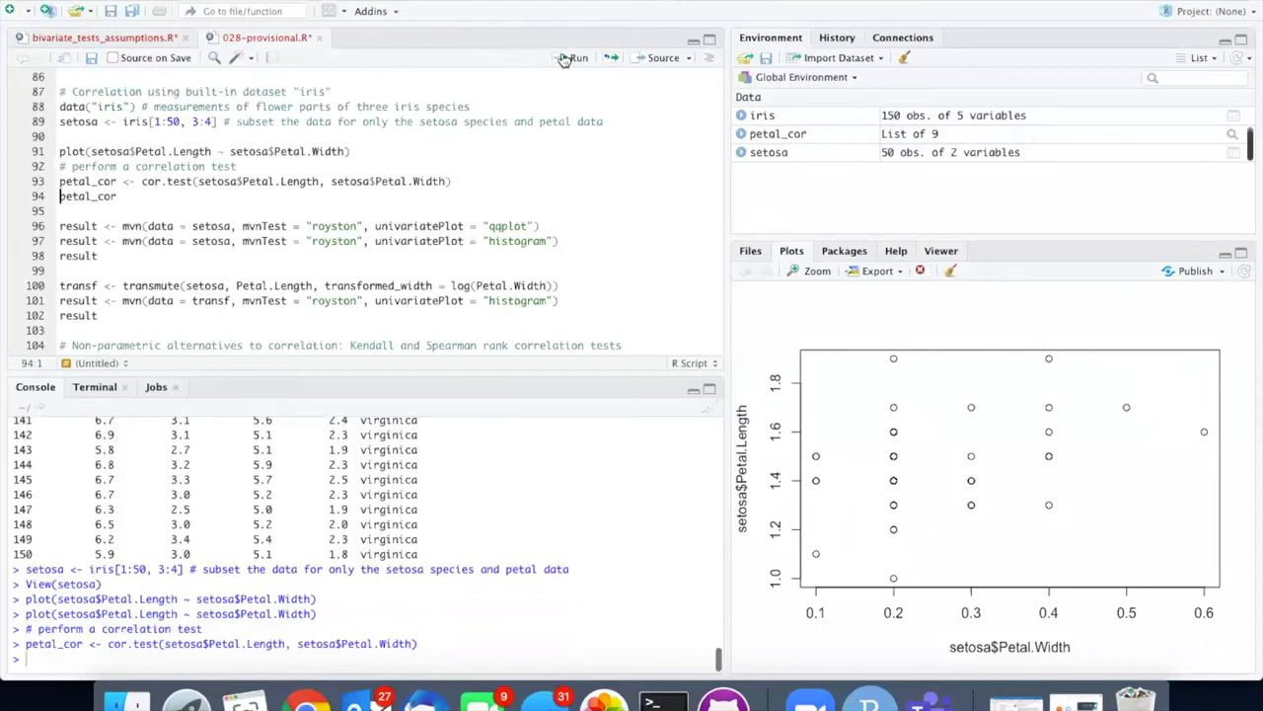
mouse_move(540, 174)
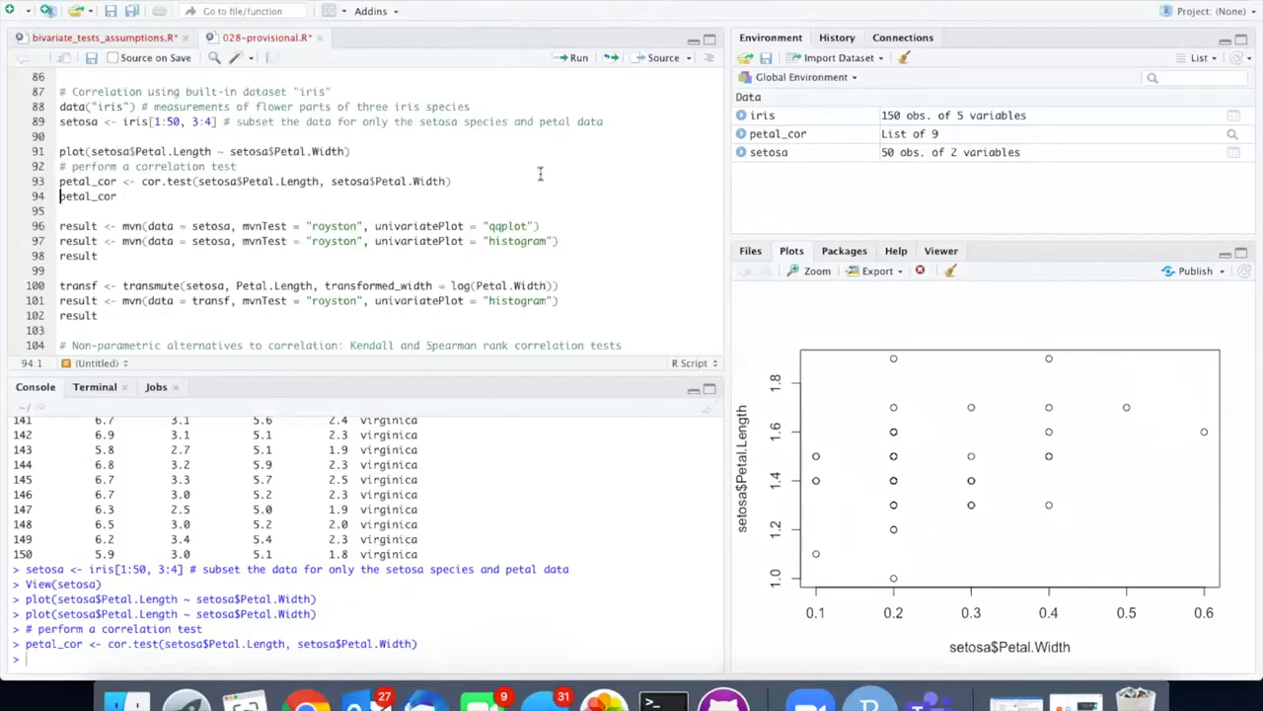
click(578, 57)
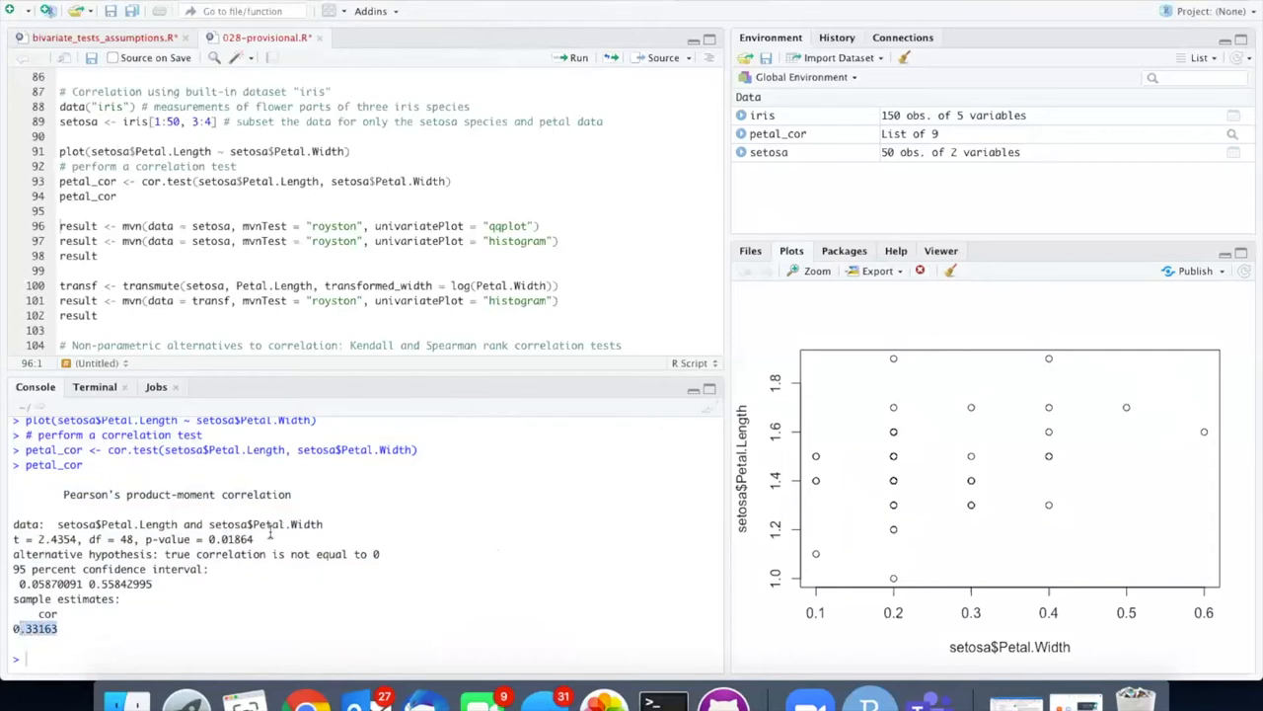
double_click(231, 539)
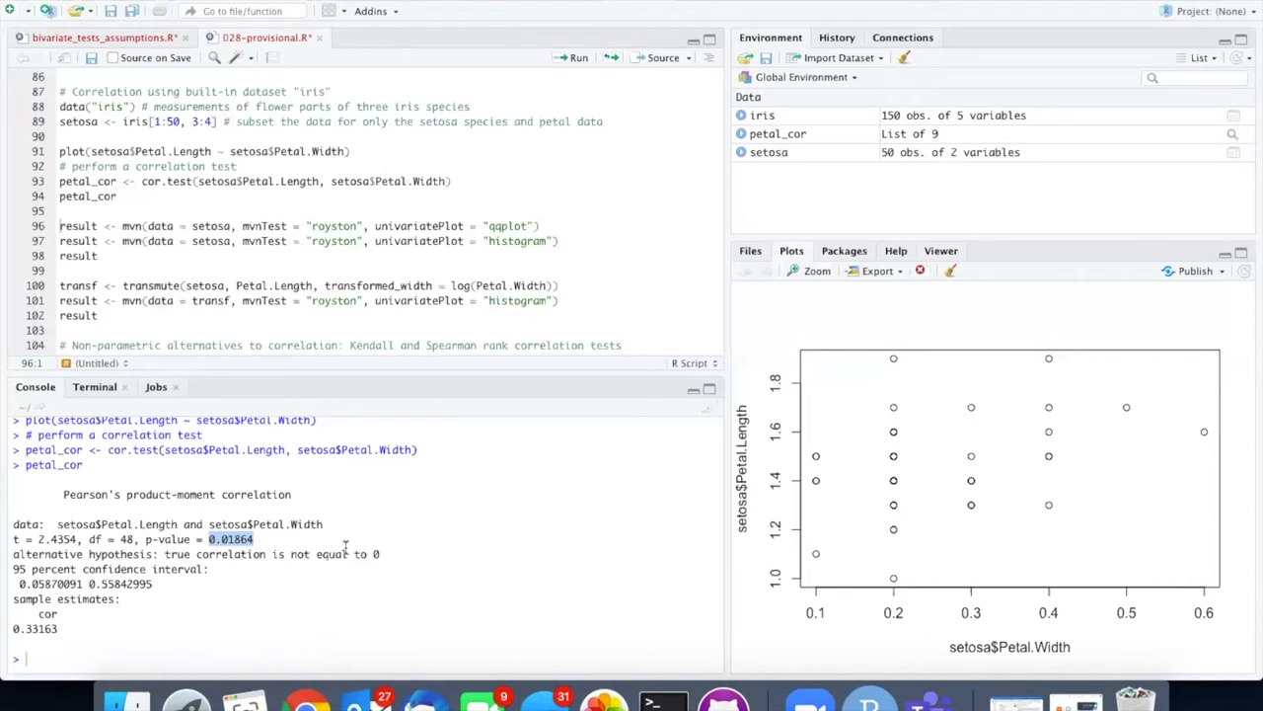
mouse_move(305, 250)
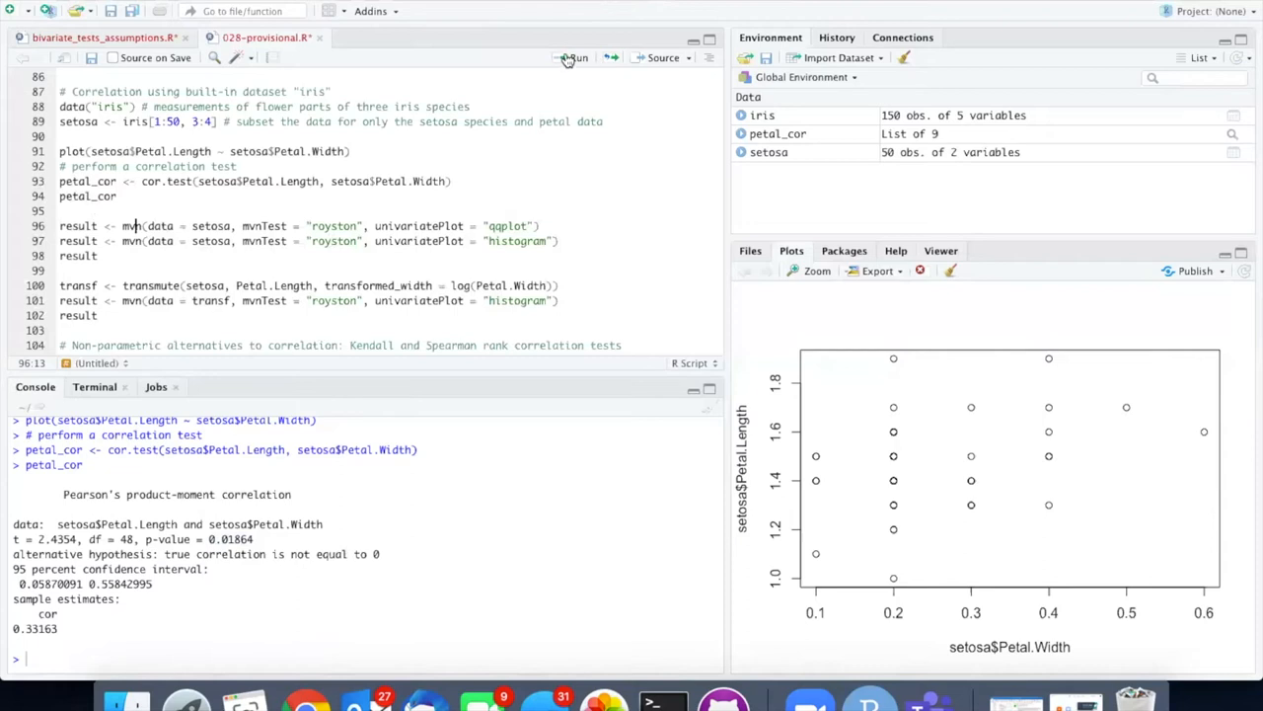
Step: Run mvn() on setosa with the Royston test and Q-Q plots, stored as result
click(578, 57)
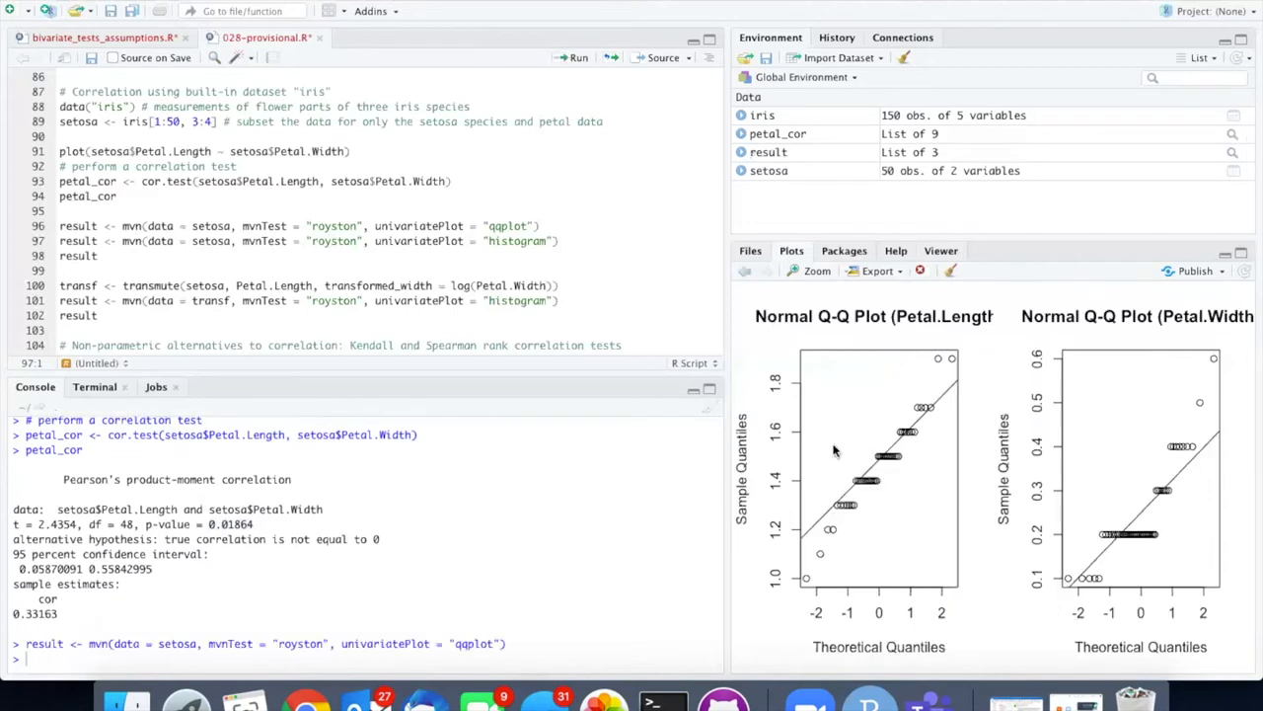
mouse_move(1184, 519)
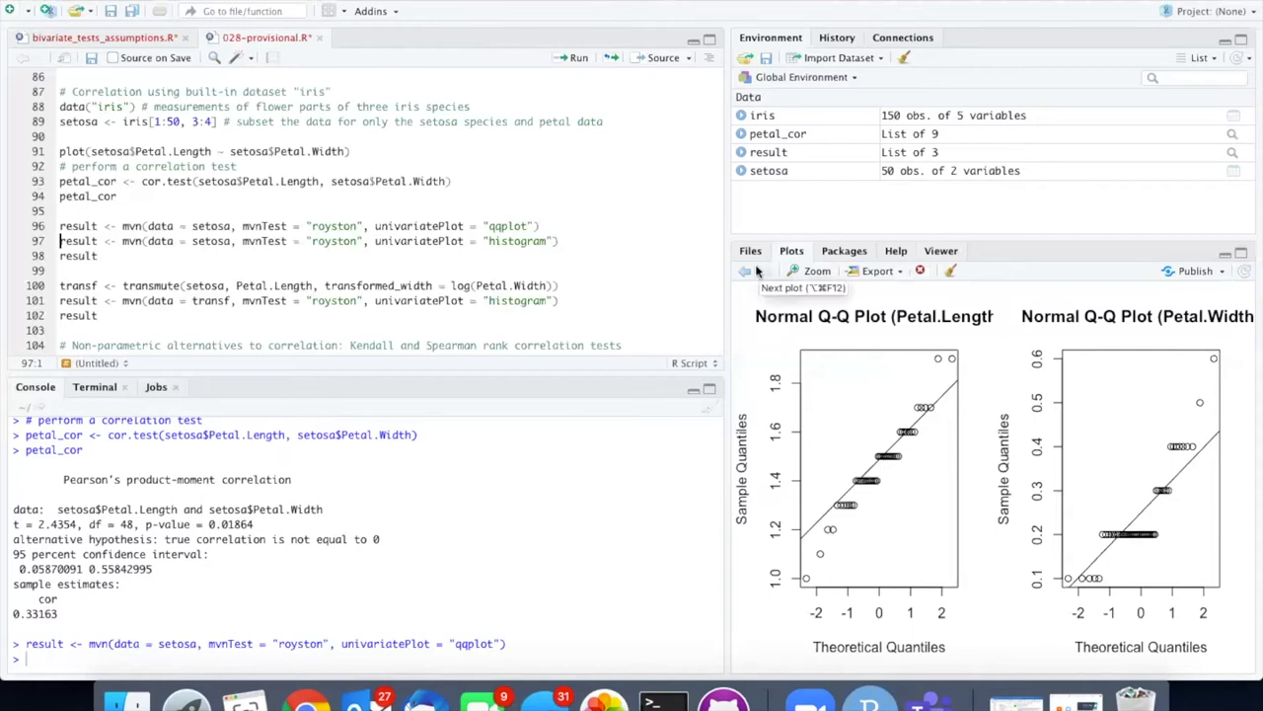
mouse_move(575, 57)
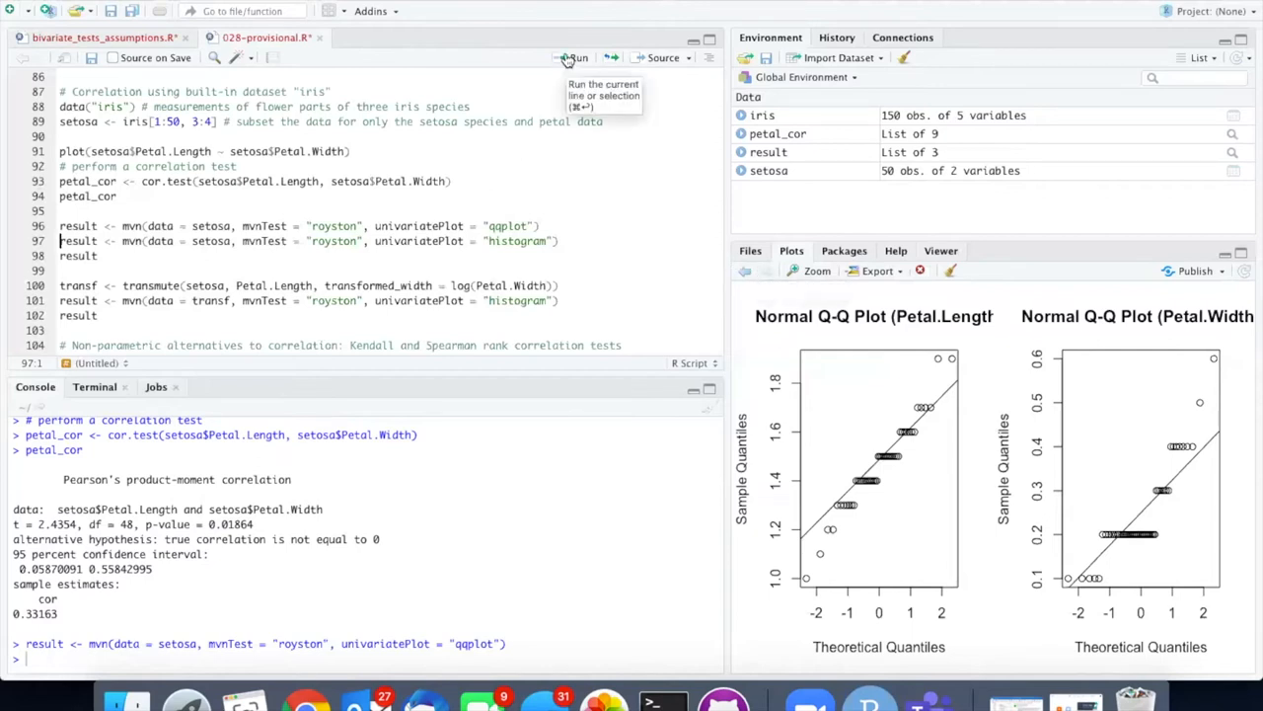
Step: Rerun the Royston mvn() call with univariatePlot = "histogram" for petal length and width
click(578, 58)
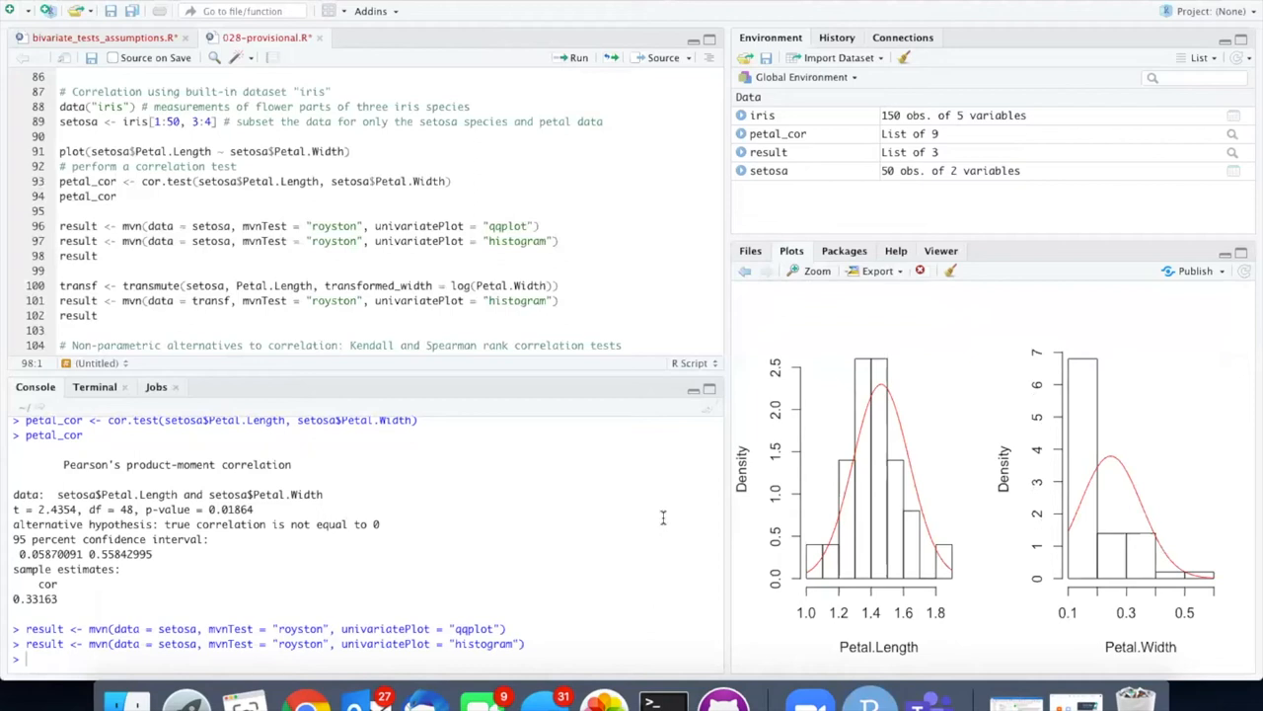
mouse_move(844, 432)
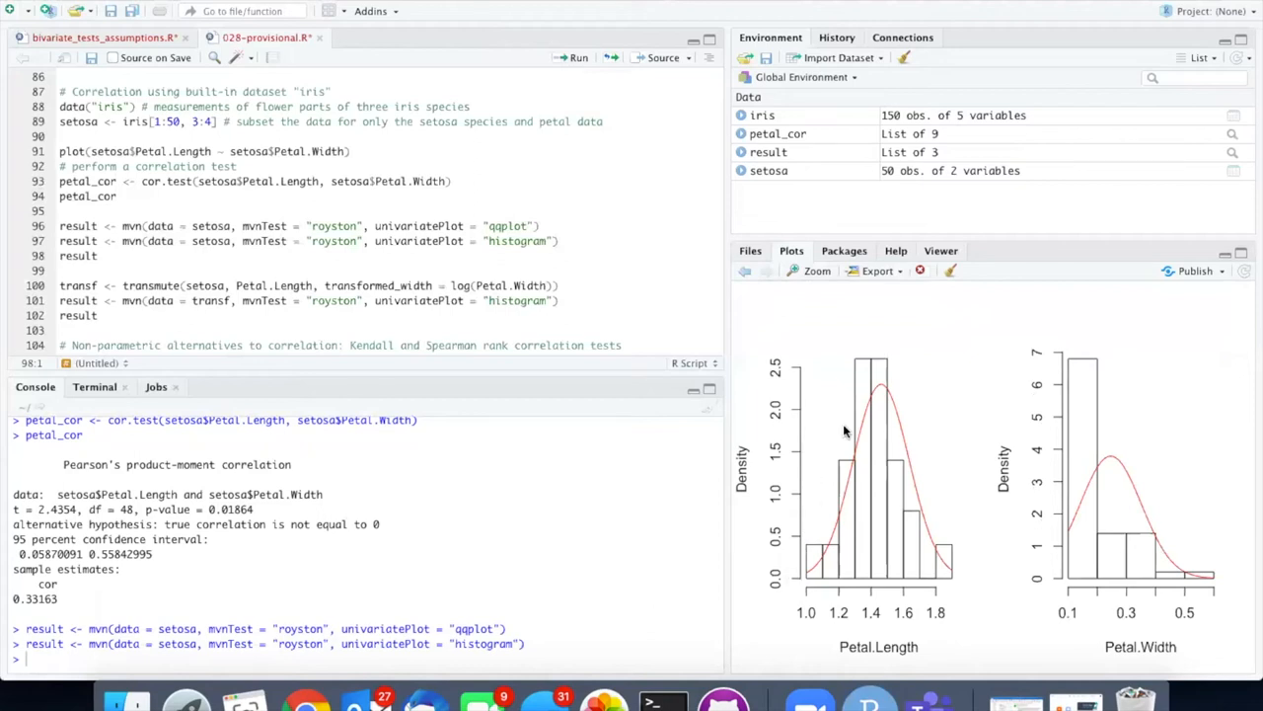
mouse_move(1015, 510)
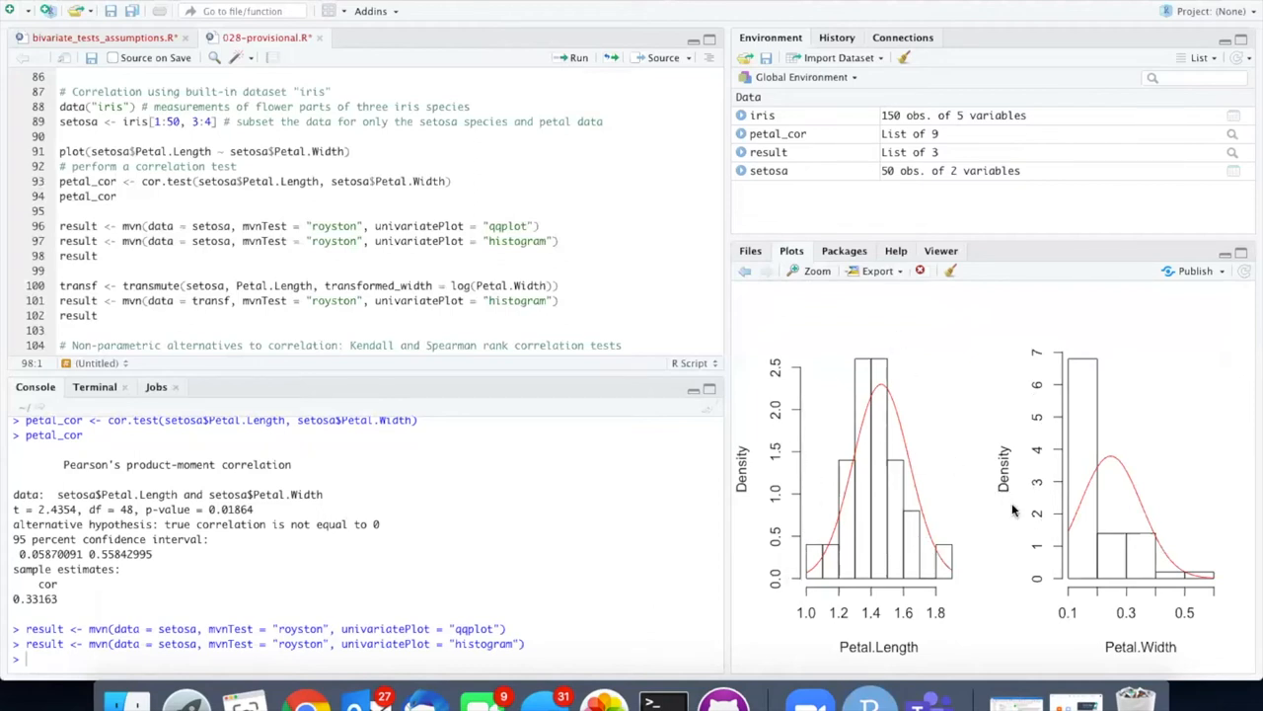
mouse_move(1061, 468)
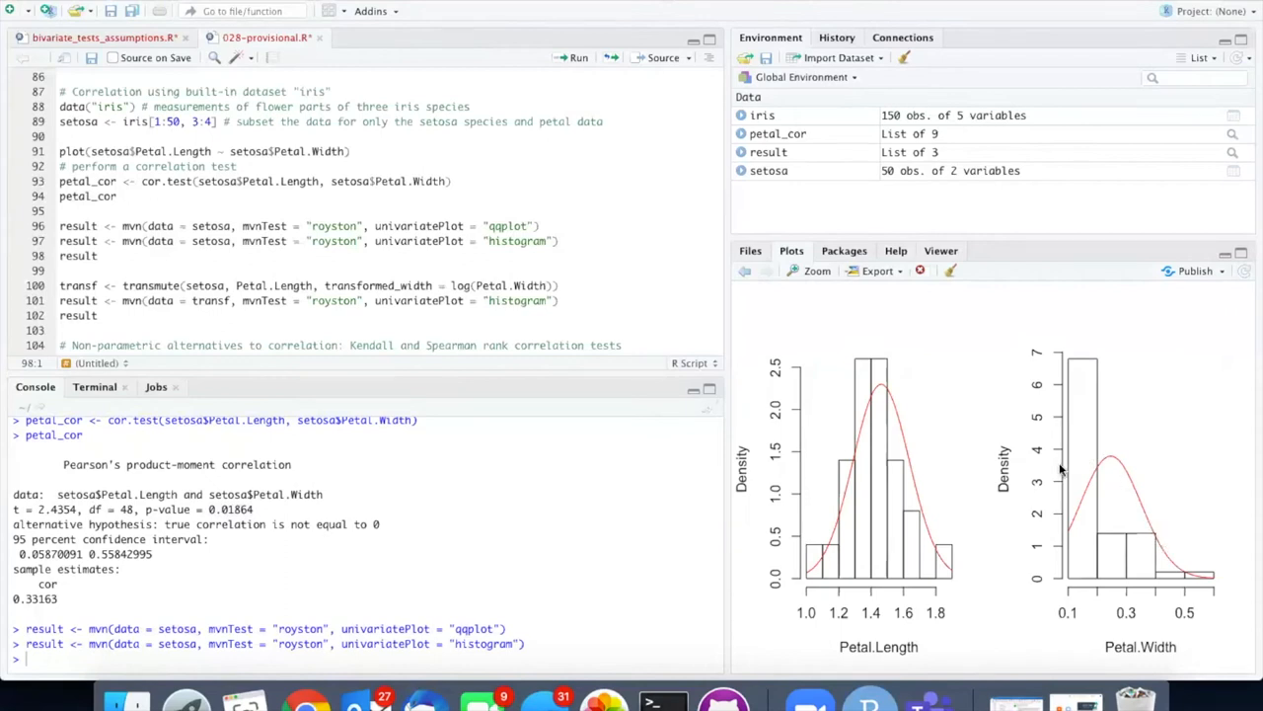
mouse_move(1092, 570)
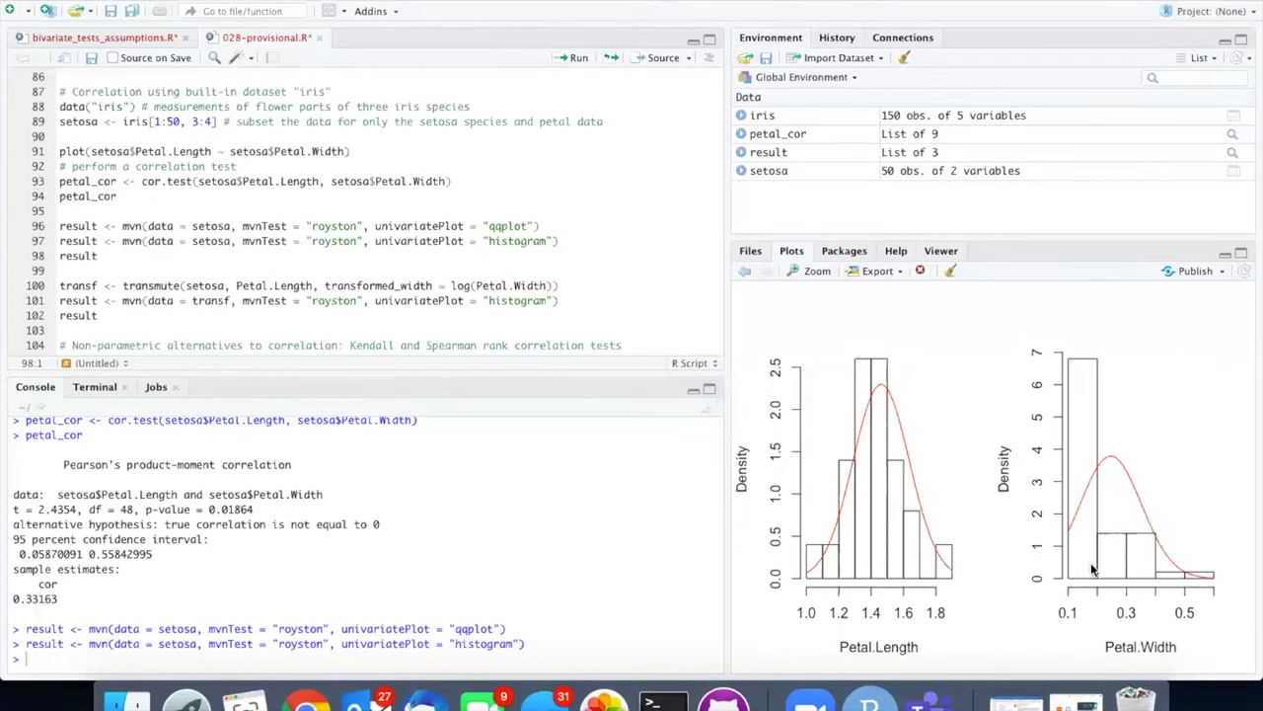
mouse_move(1181, 575)
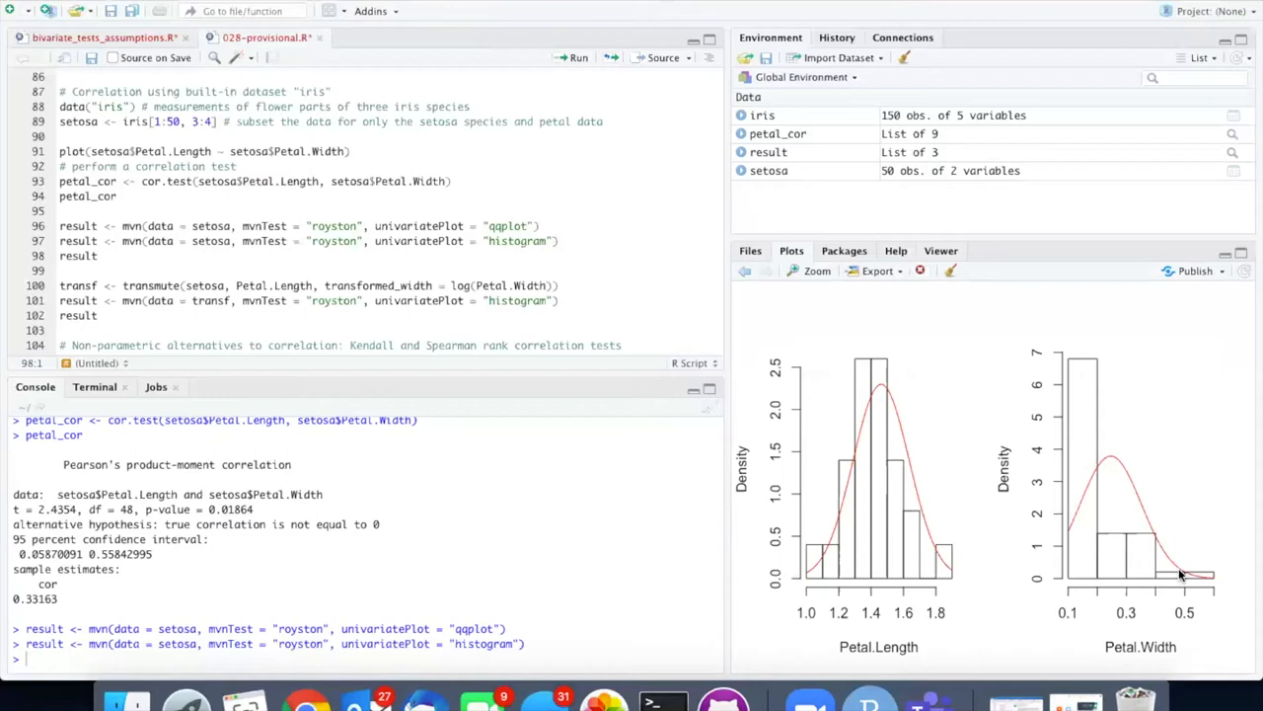
mouse_move(578, 57)
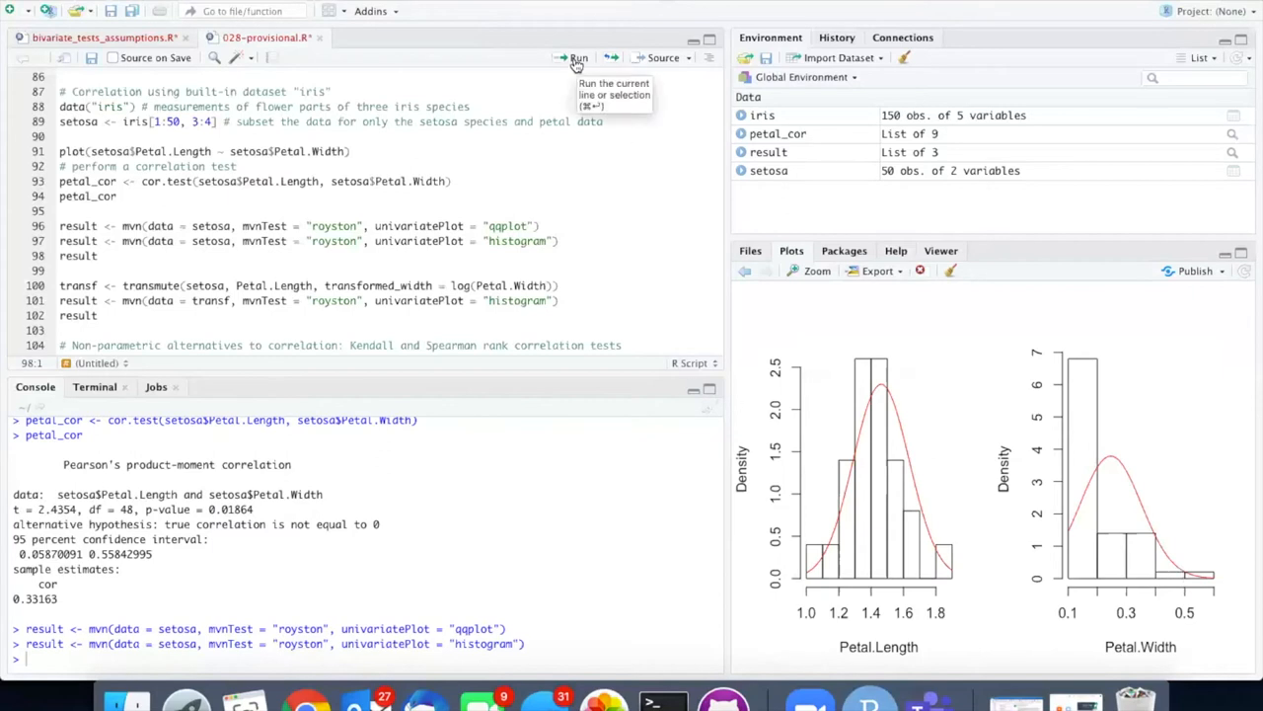
Step: Print the Royston normality results and select transformed_width in the script
click(578, 57)
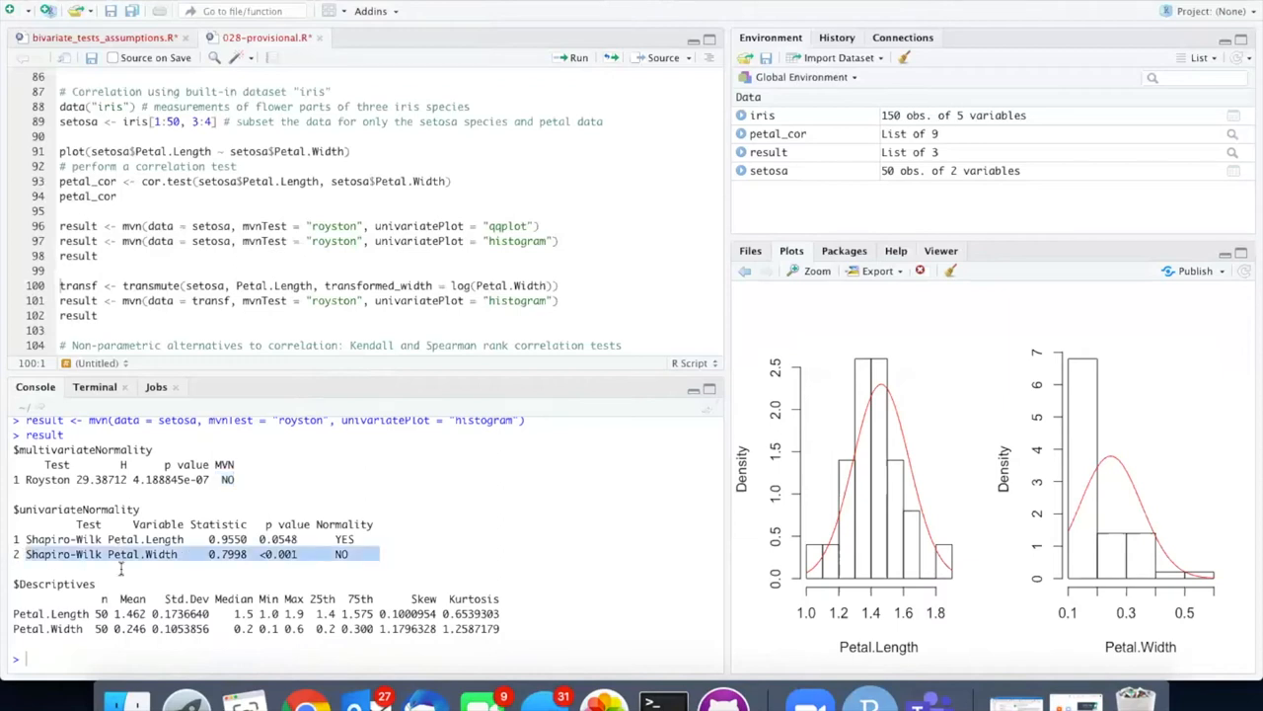
mouse_move(166, 573)
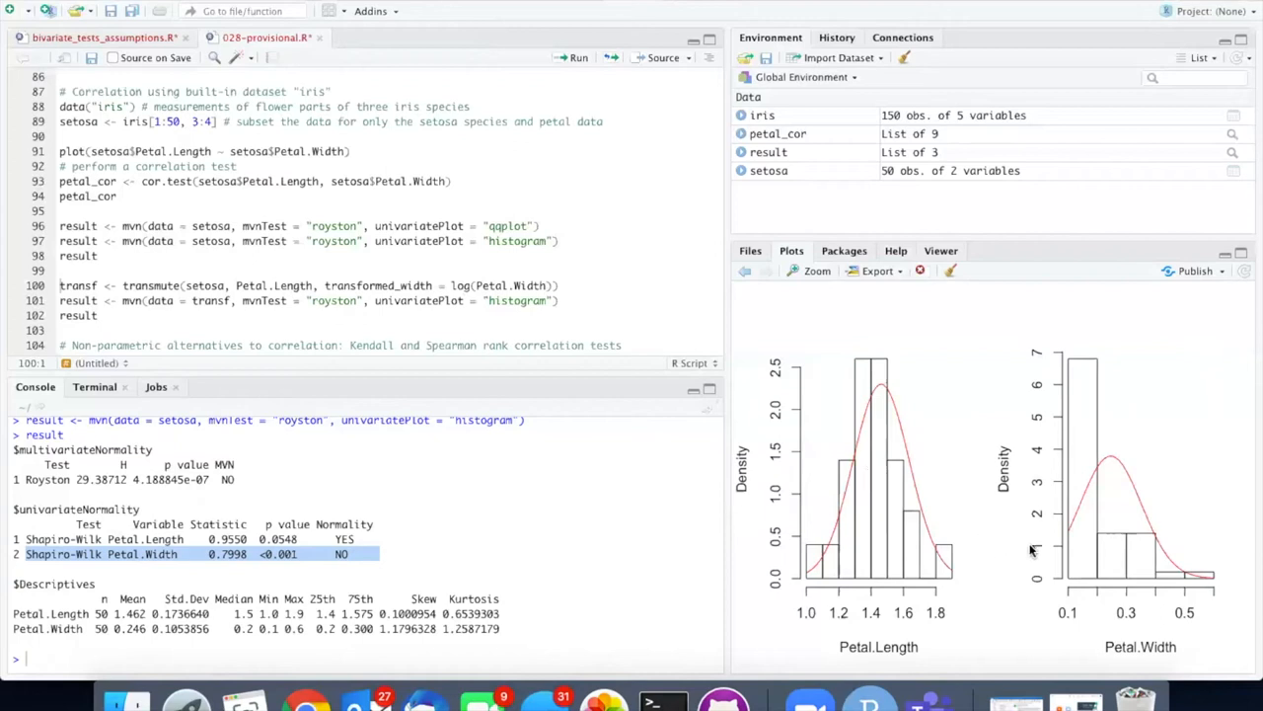
mouse_move(1214, 573)
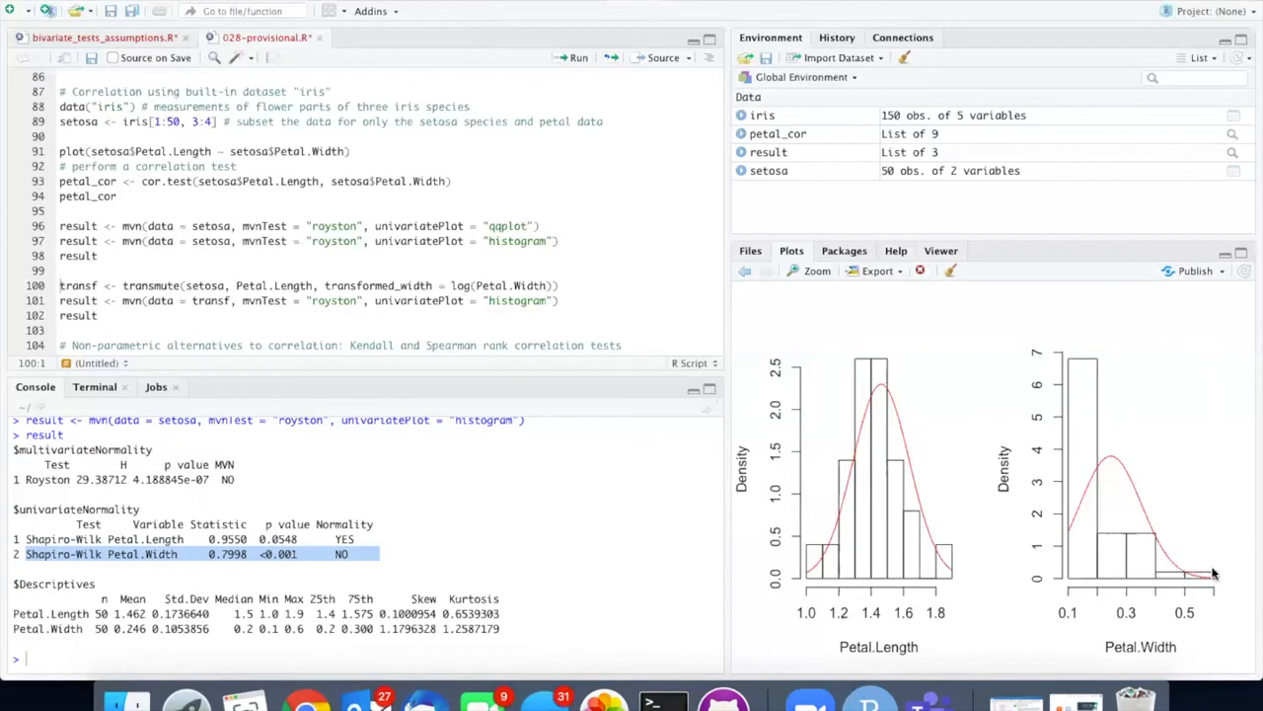
mouse_move(1182, 558)
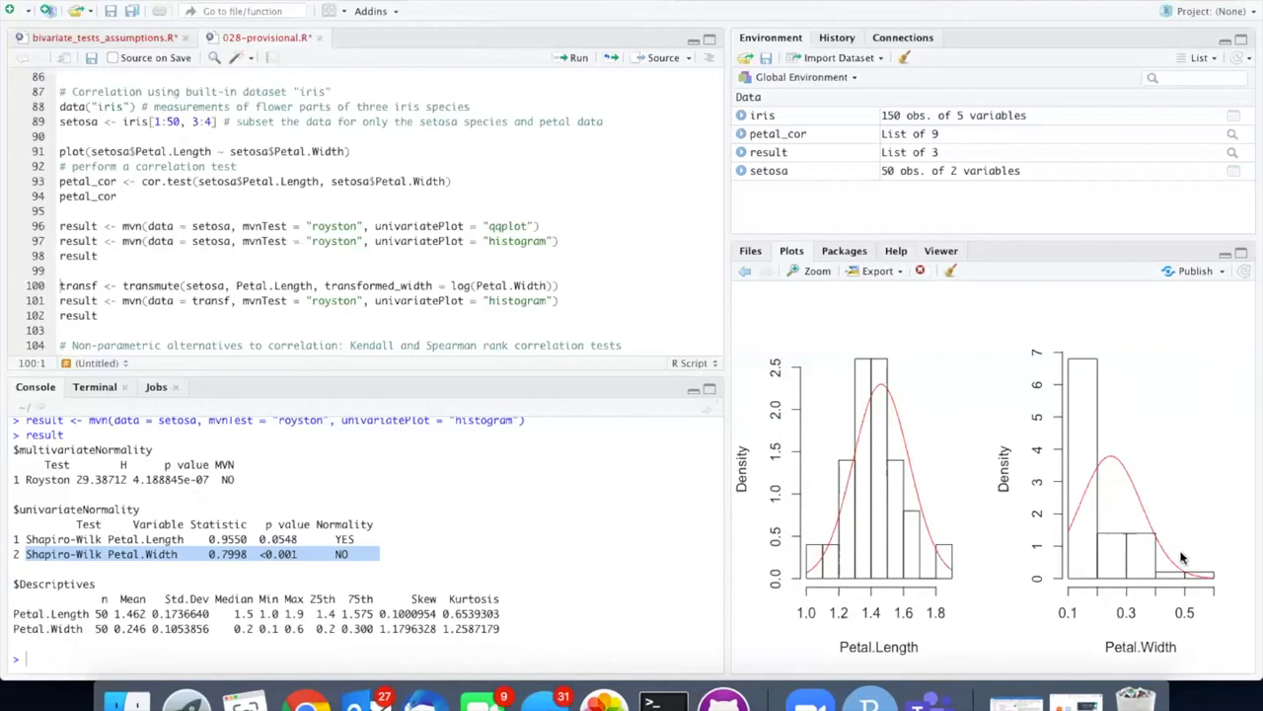
mouse_move(795, 360)
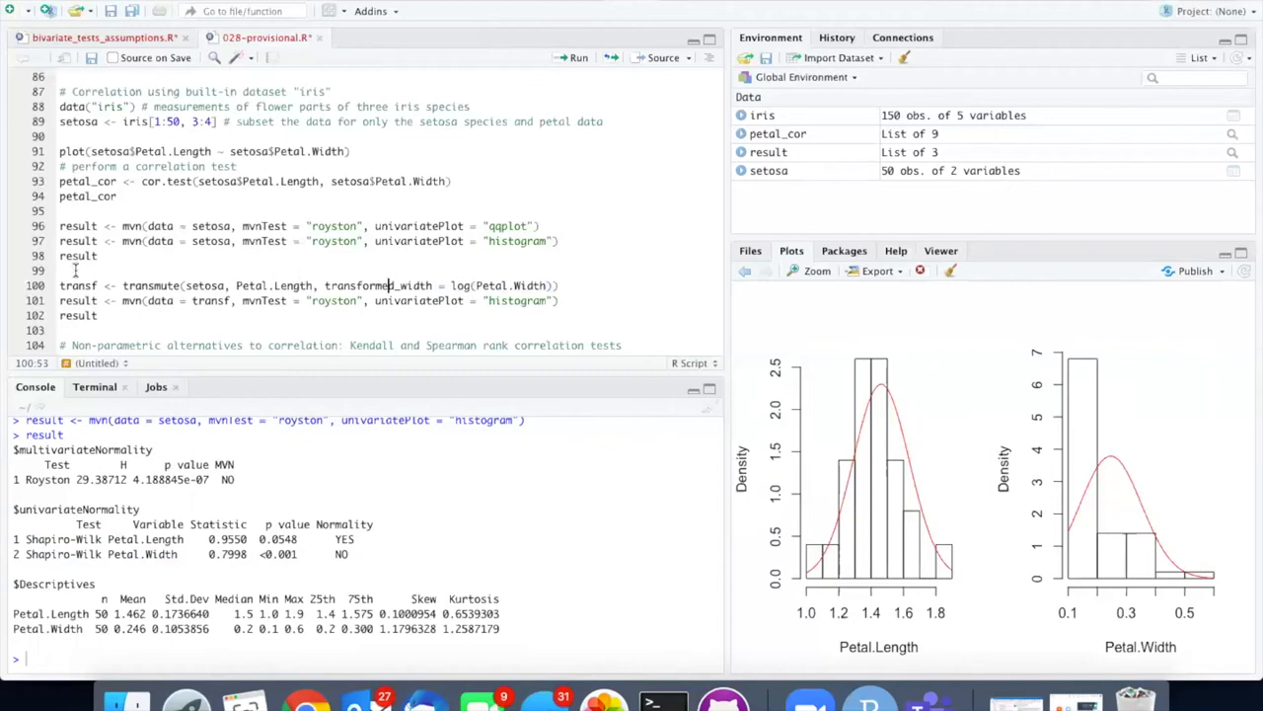
double_click(78, 285)
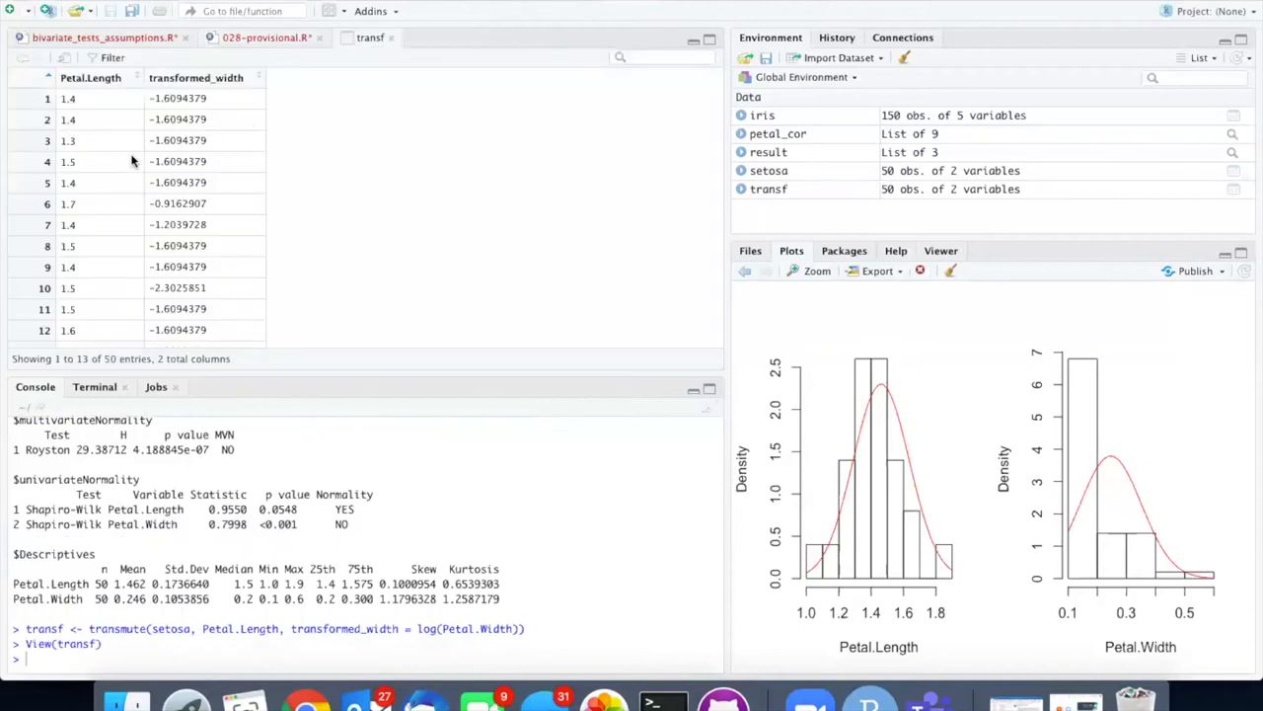
Step: Return to the script and run mvn(data = transf) to plot transformed_width's histogram
scroll(down, 3)
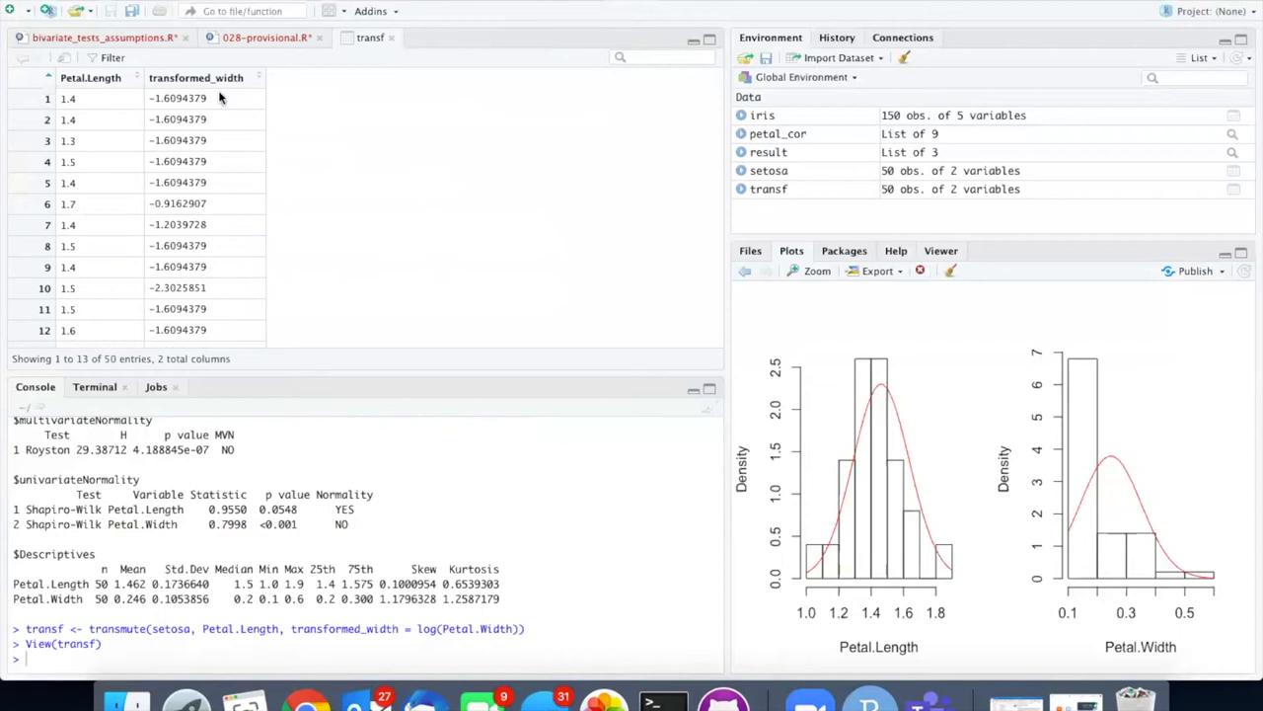
click(262, 37)
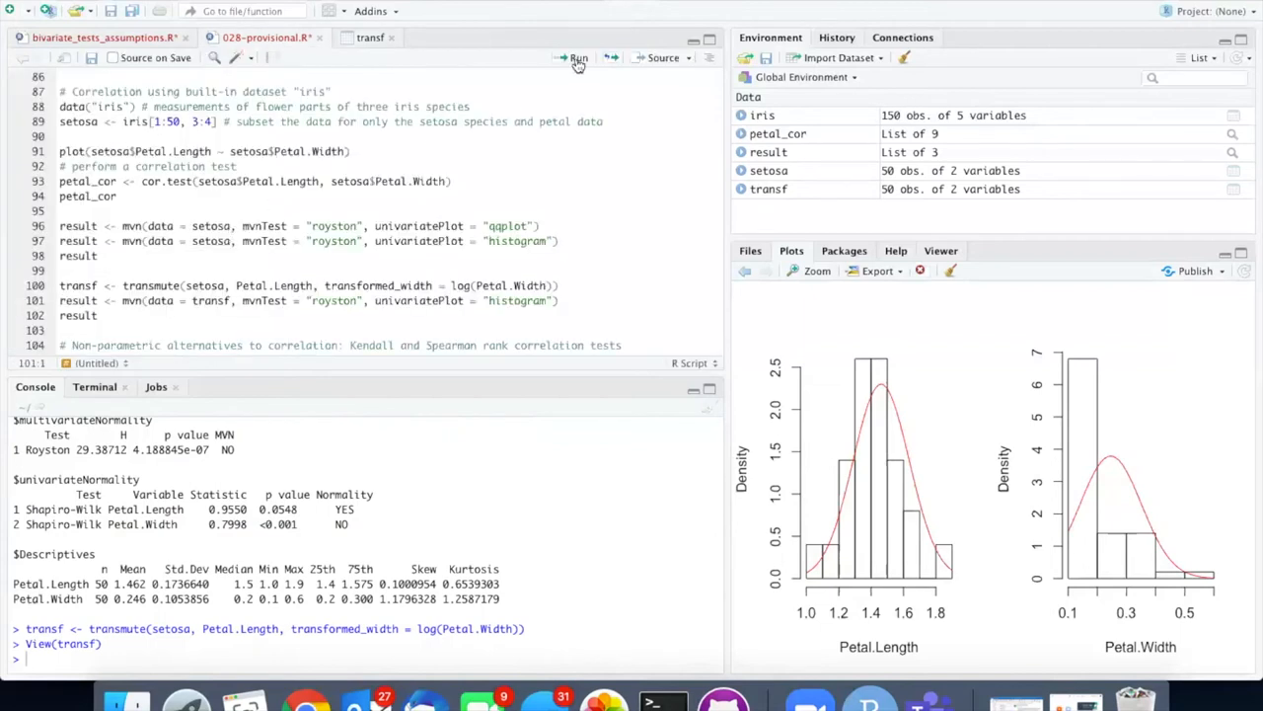
click(577, 57)
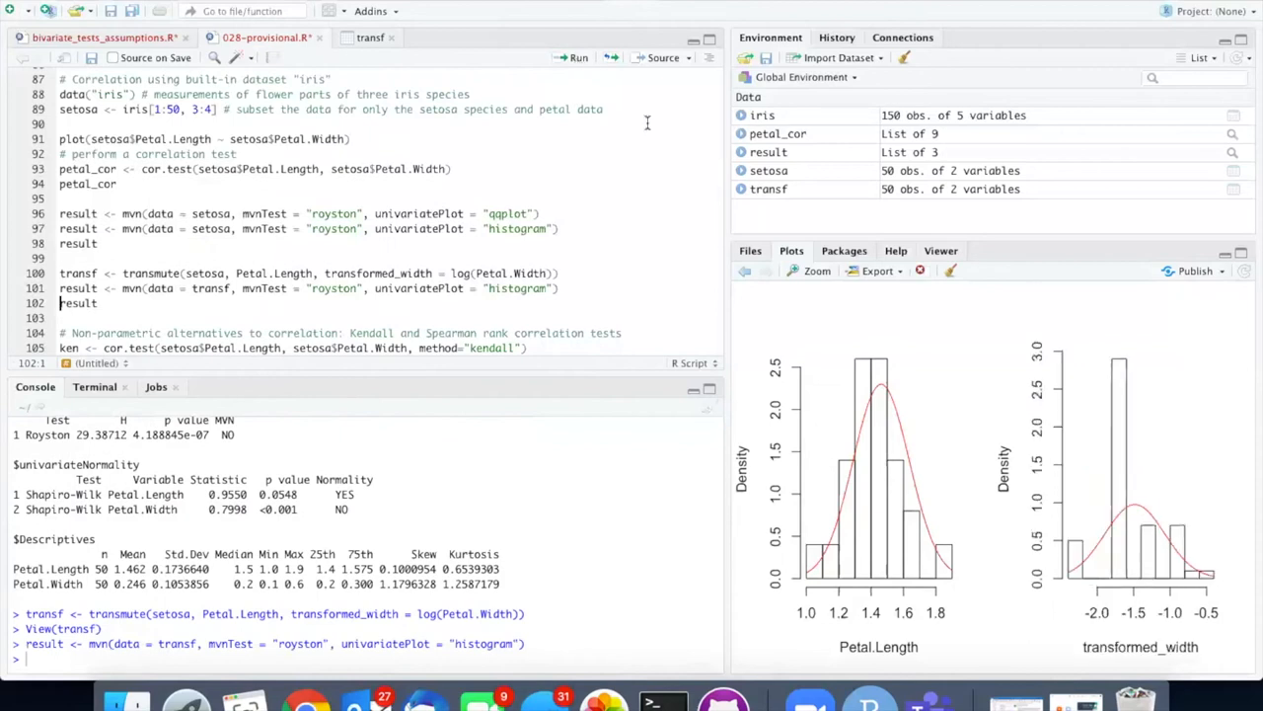
mouse_move(855, 418)
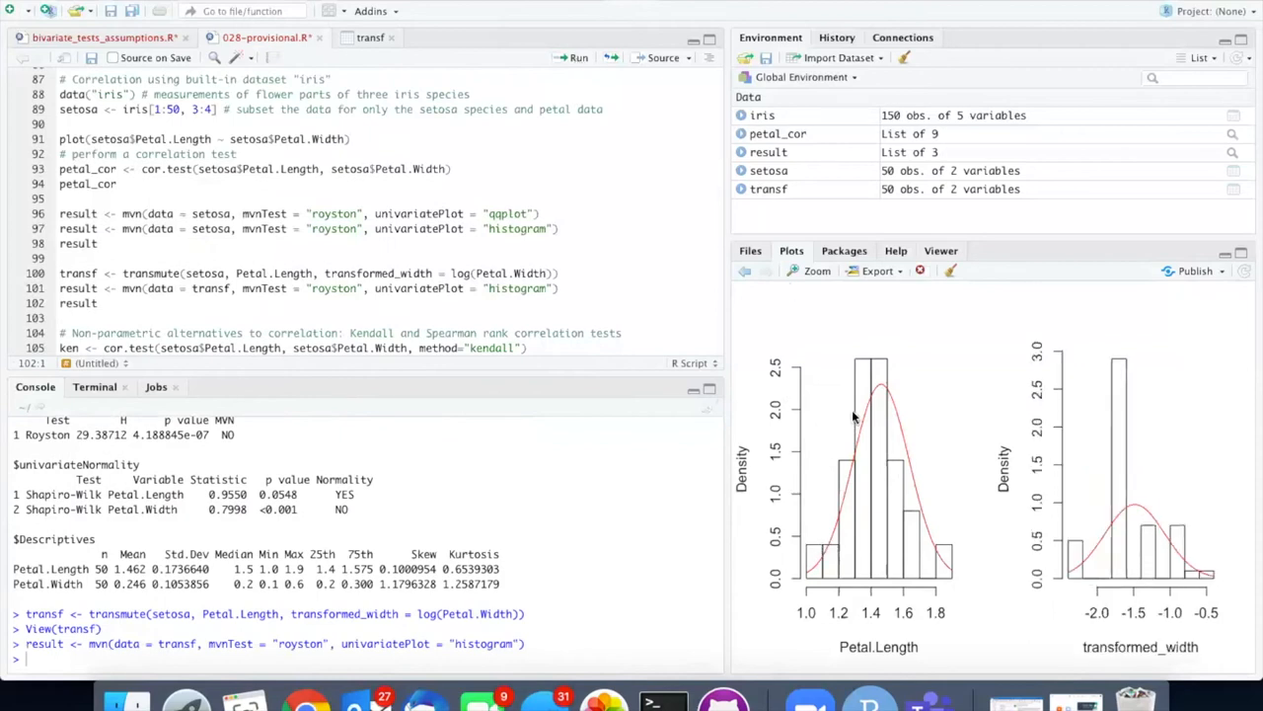
mouse_move(879, 414)
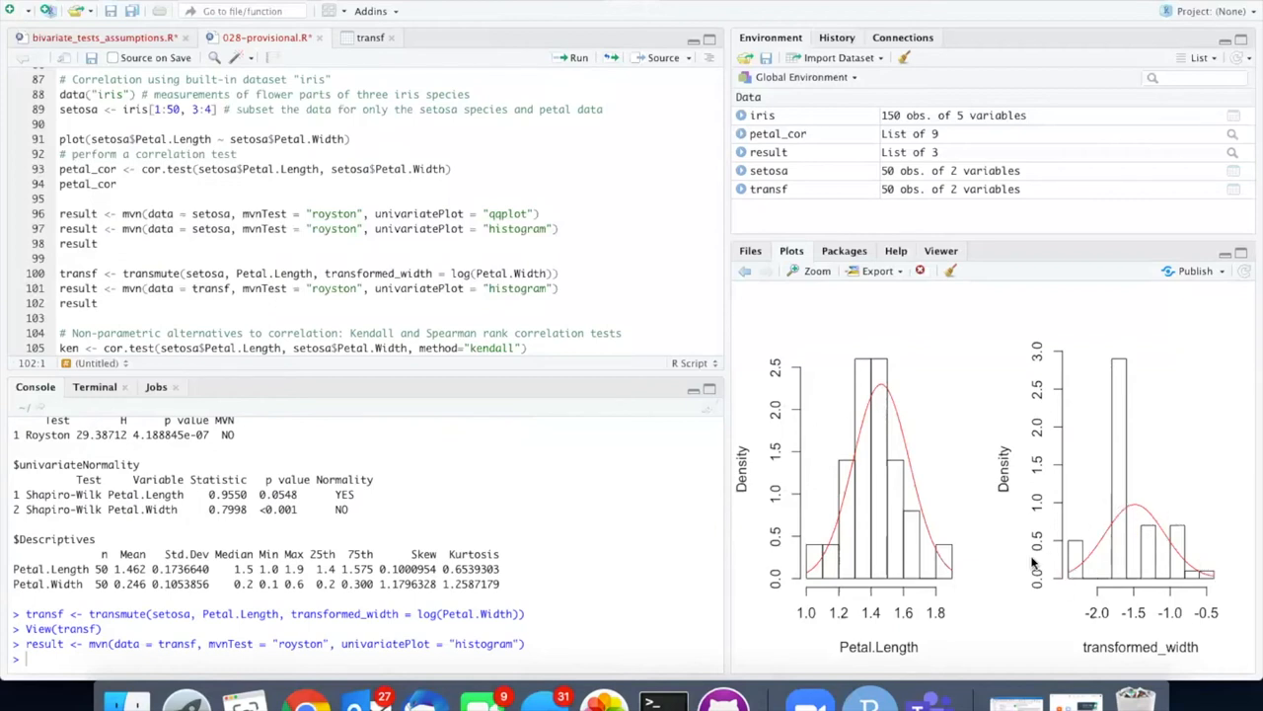
mouse_move(1181, 551)
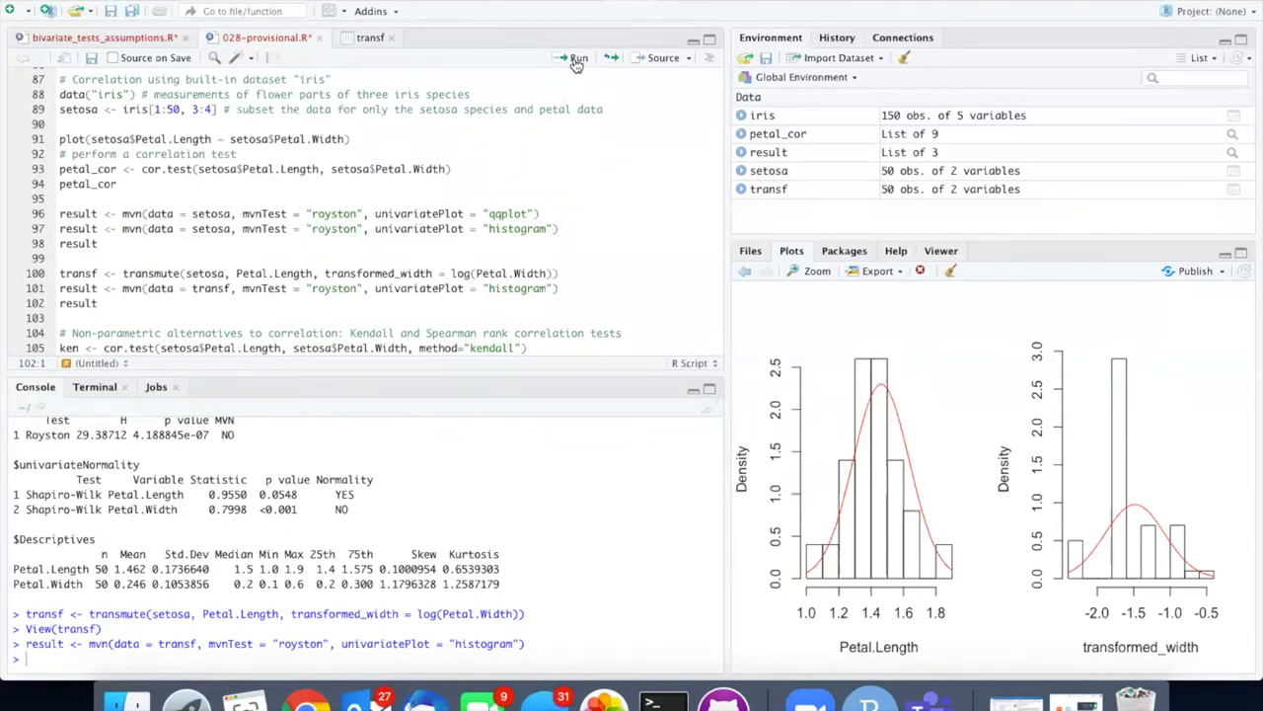
Step: Print transf's mvn results: Royston H 24.5239, transformed_width failing Shapiro-Wilk
click(578, 57)
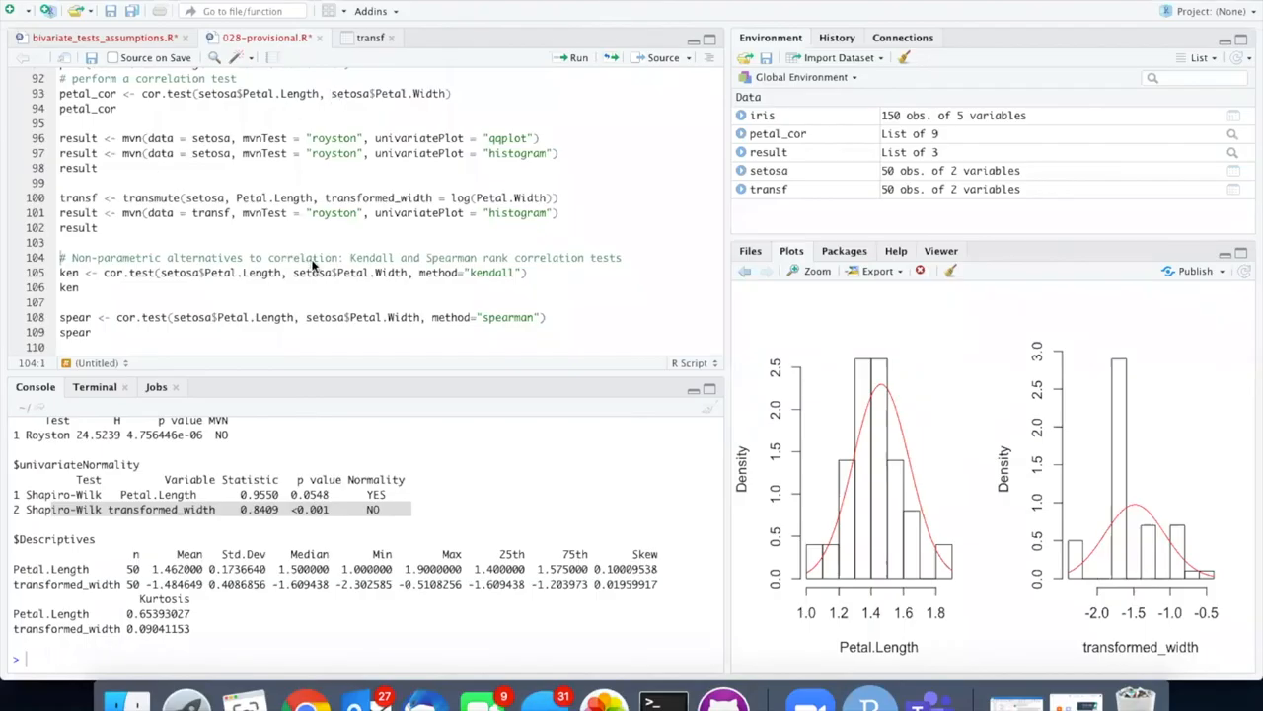
mouse_move(392, 279)
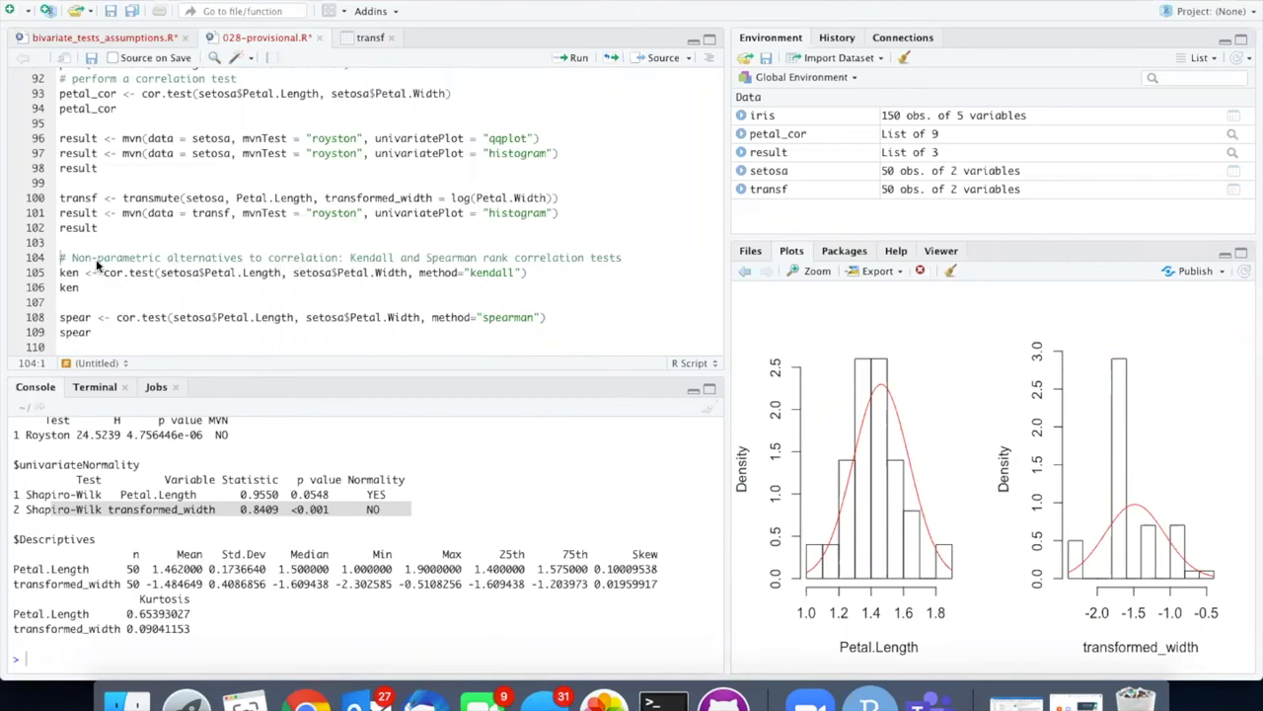
mouse_move(351, 277)
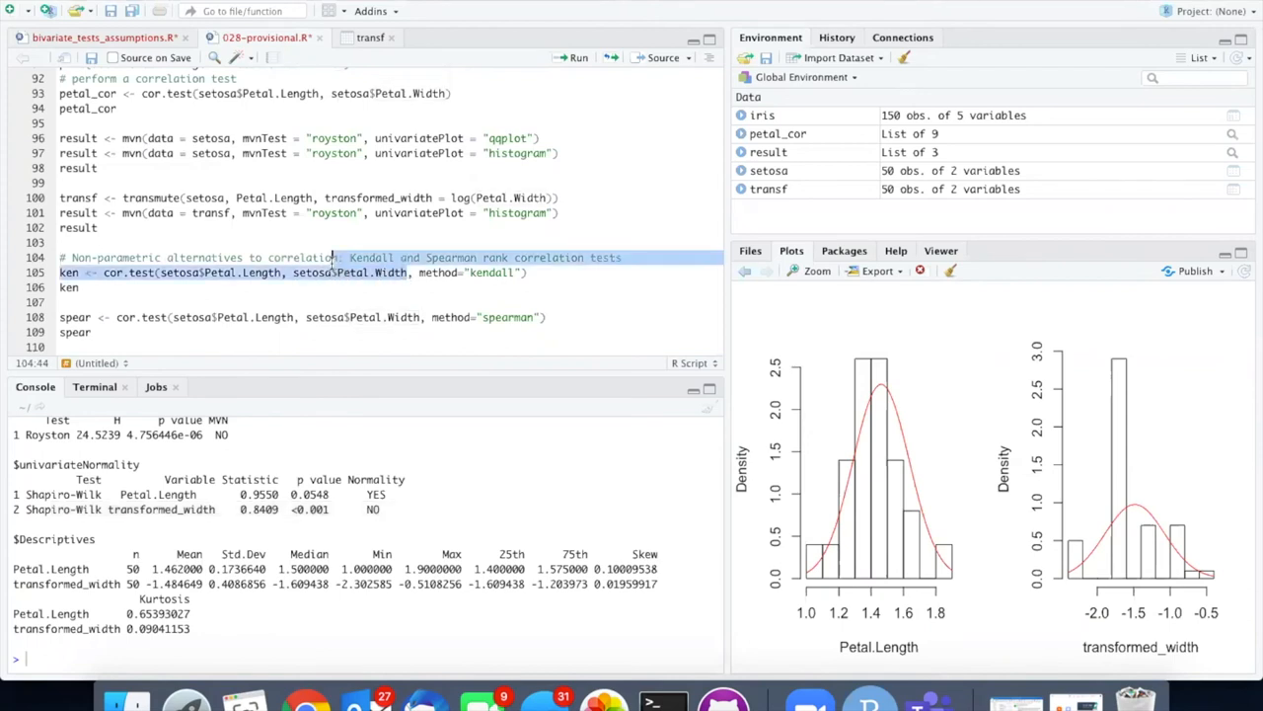
Step: Place the caret on the ken <- cor.test(..., method="kendall") line
click(330, 273)
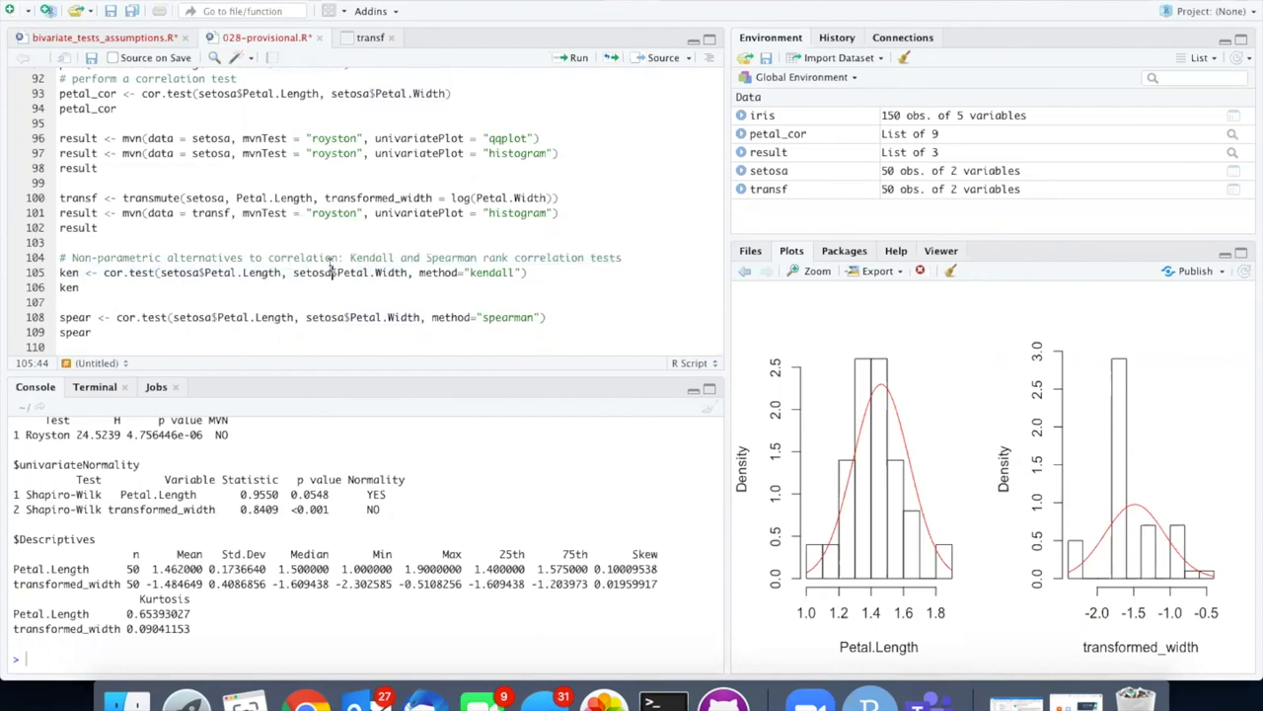
mouse_move(508, 273)
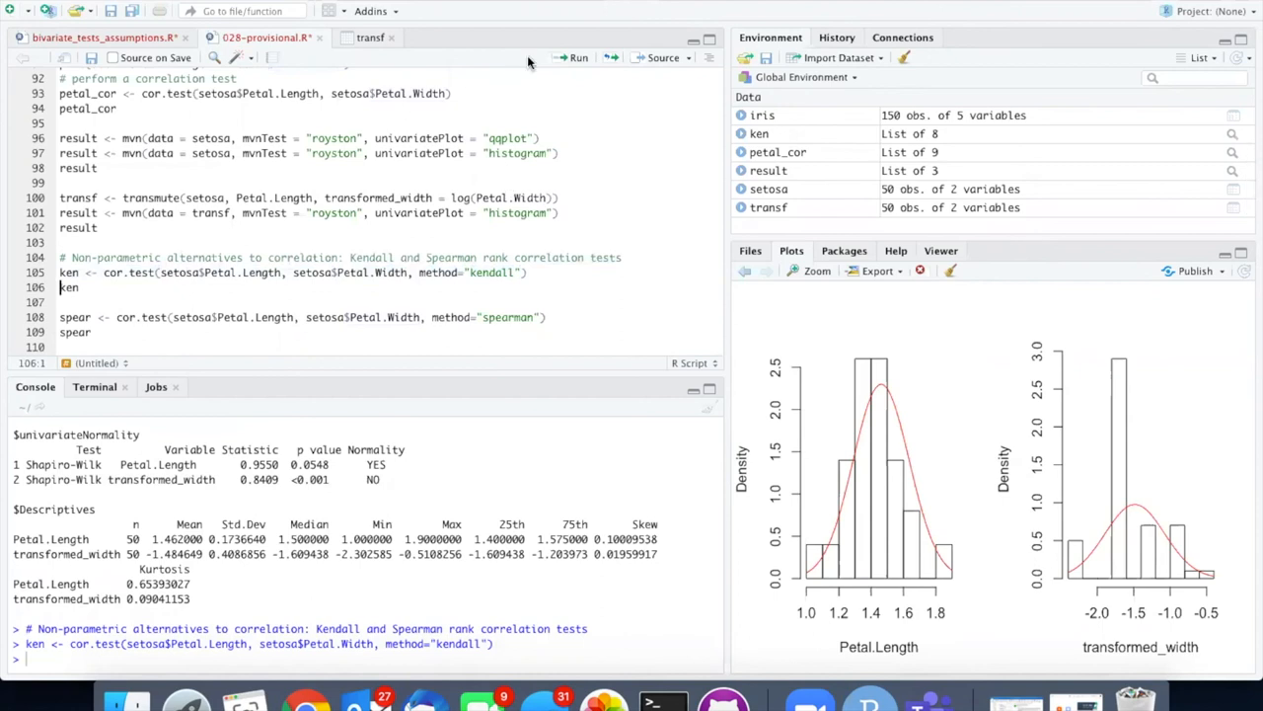
Step: Print Kendall's tau 0.2217 (p-value 0.06008), then run the Spearman test as spear
click(578, 56)
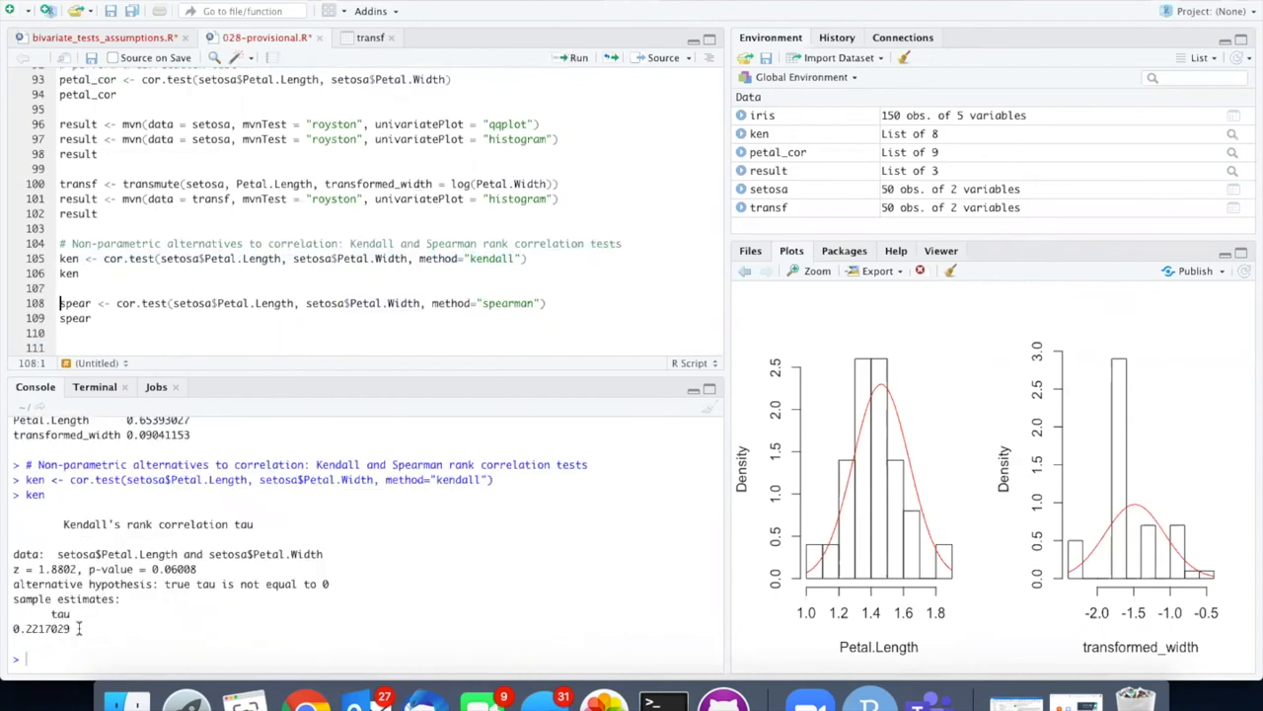
mouse_move(180, 584)
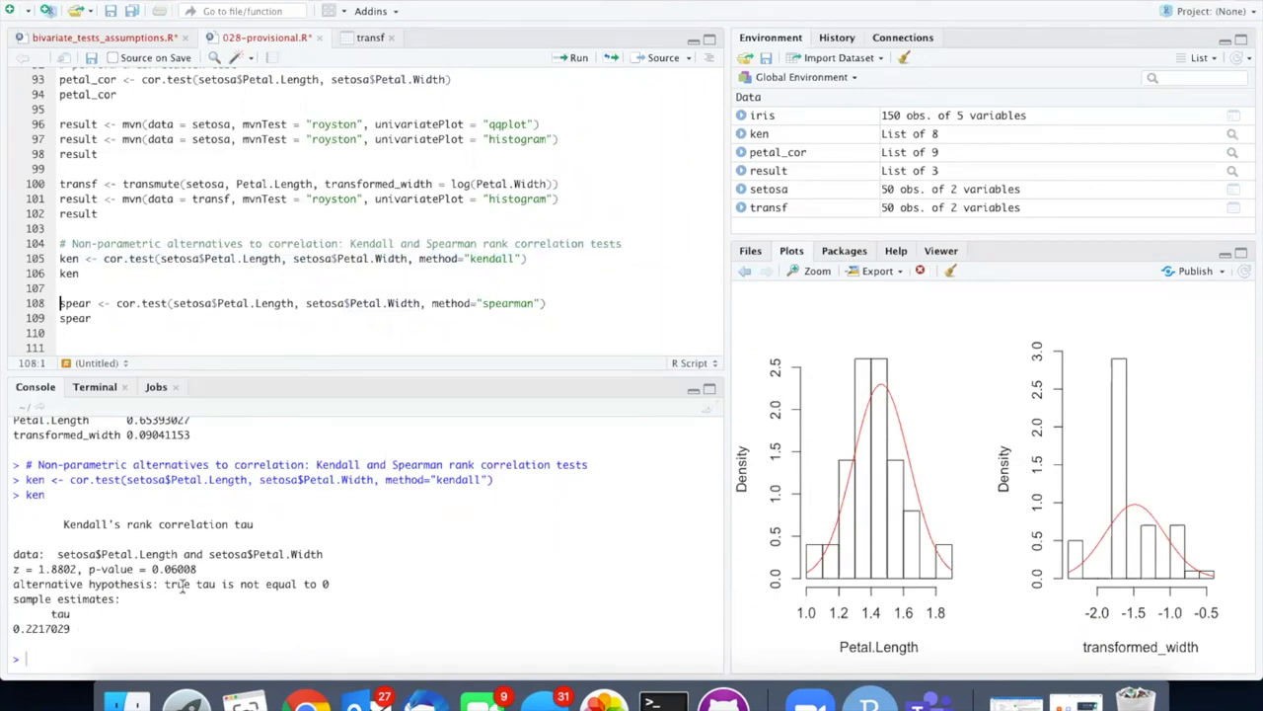
double_click(172, 569)
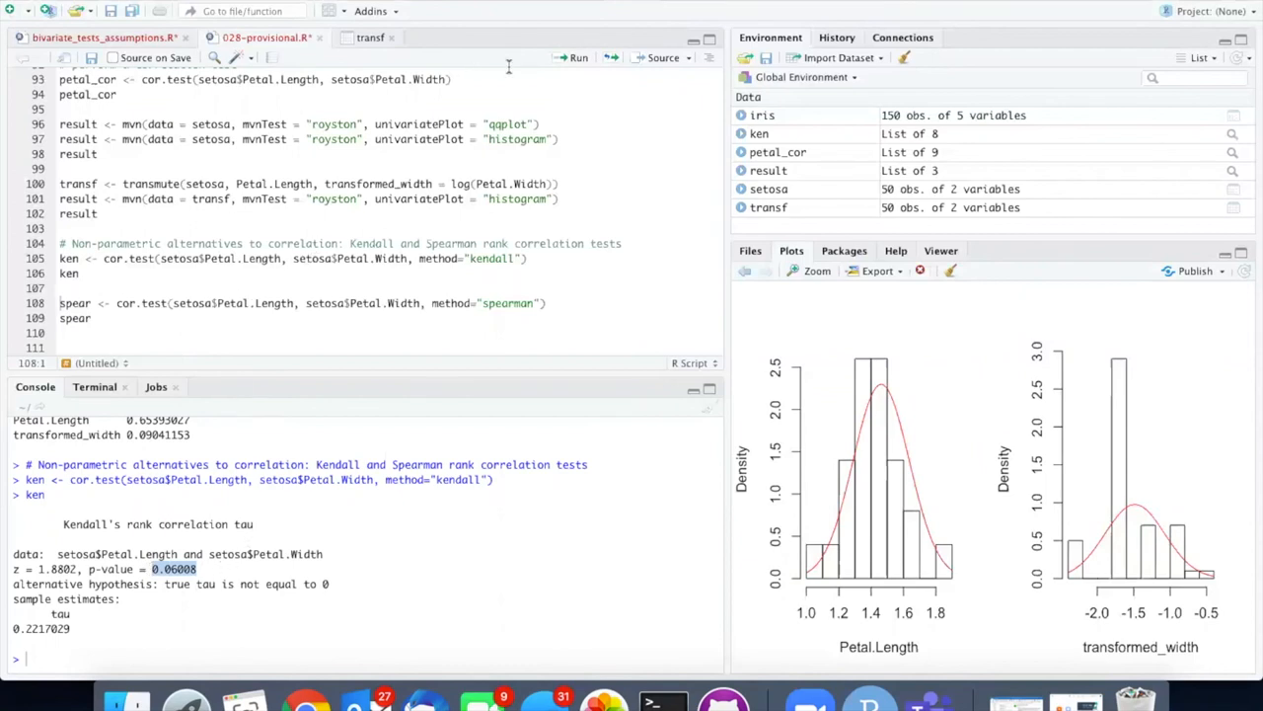
click(576, 57)
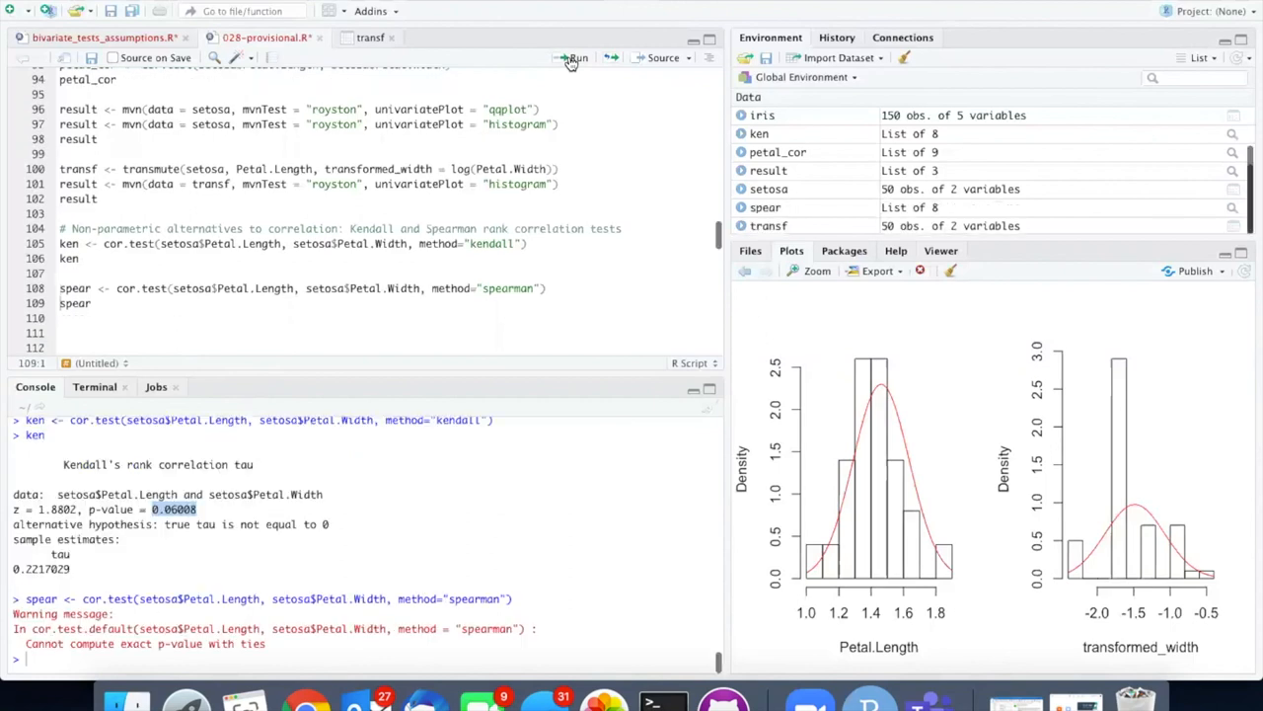
Step: Run the spear line and highlight the Spearman p-value 0.05683 (rho 0.2711414, S = 15178)
click(576, 57)
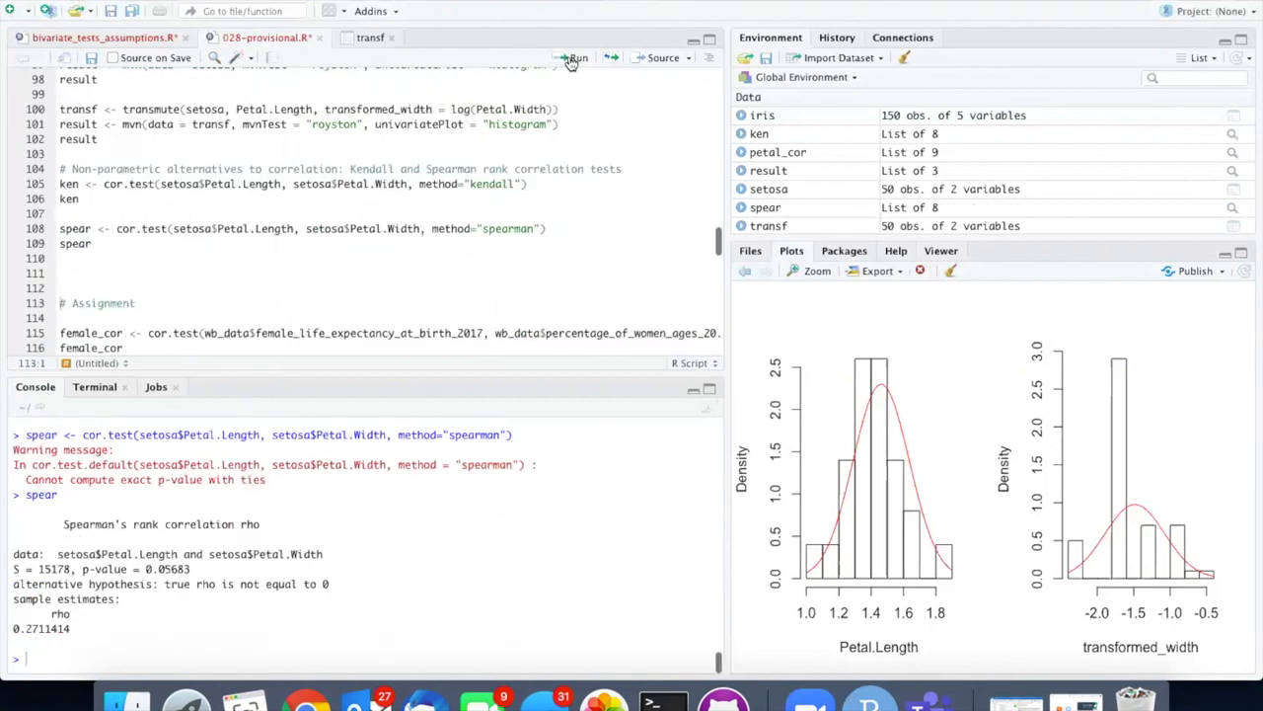
mouse_move(265, 481)
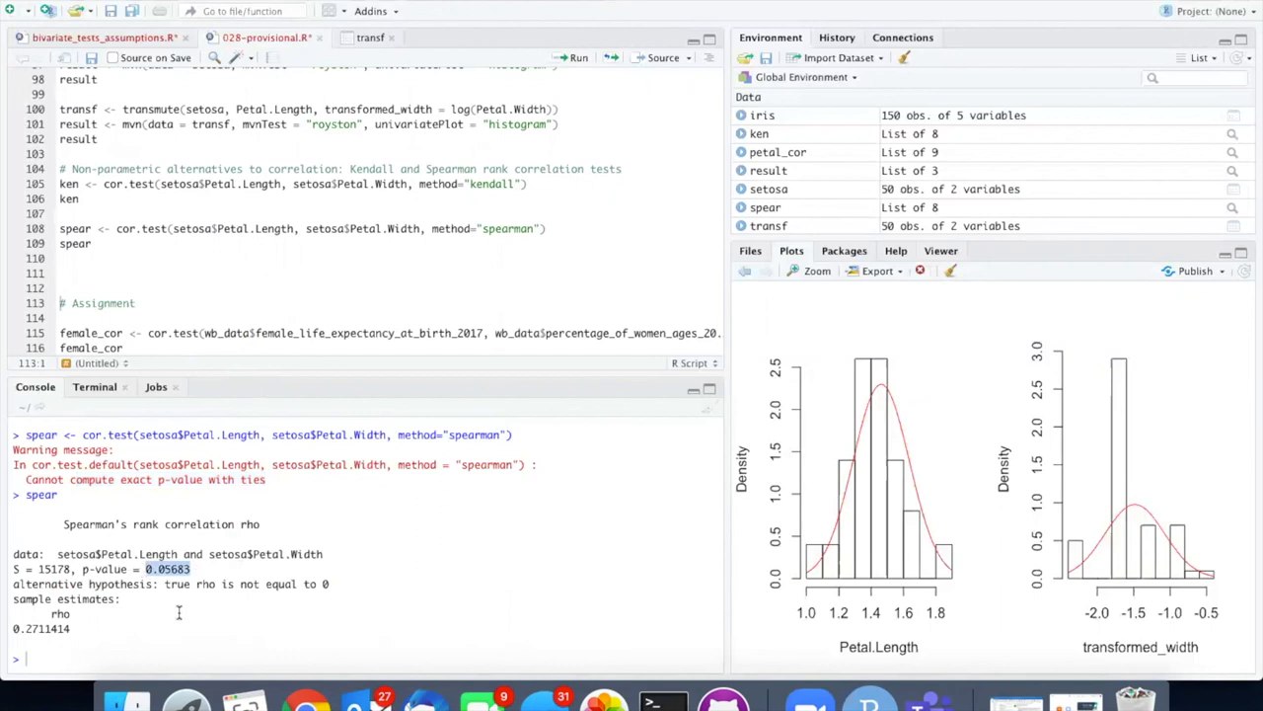
drag(30, 434, 40, 629)
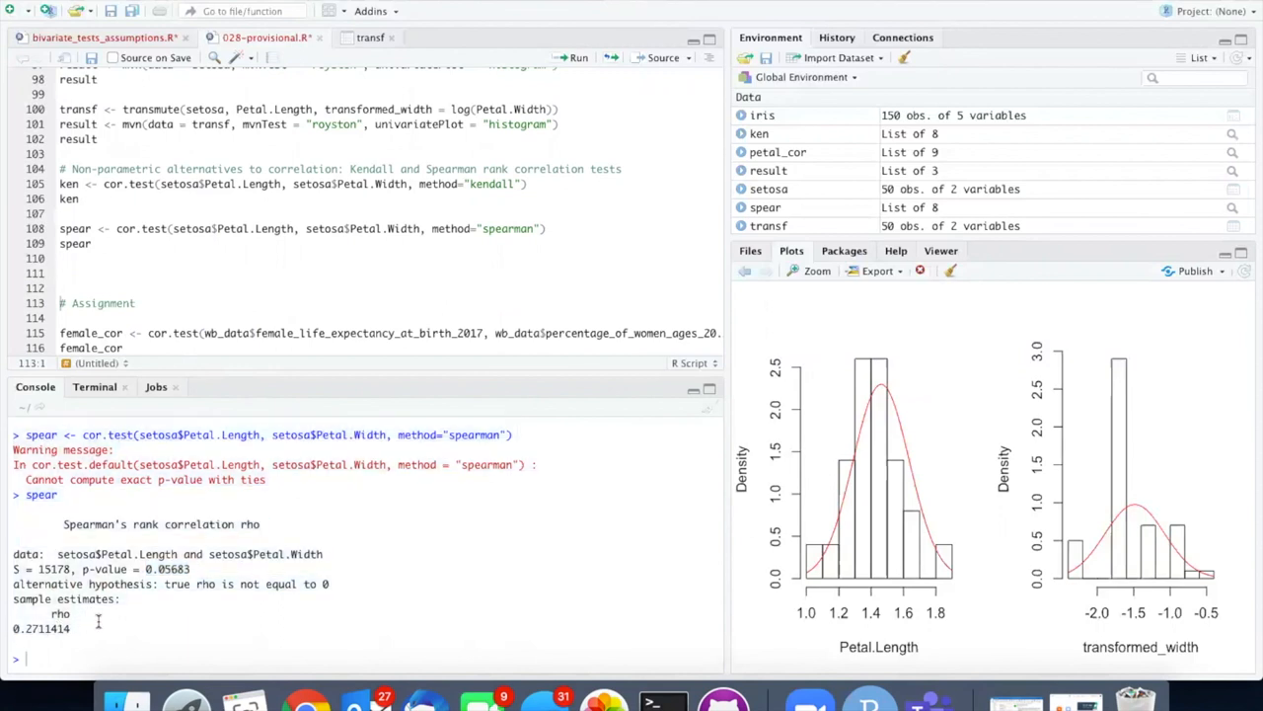
mouse_move(136, 625)
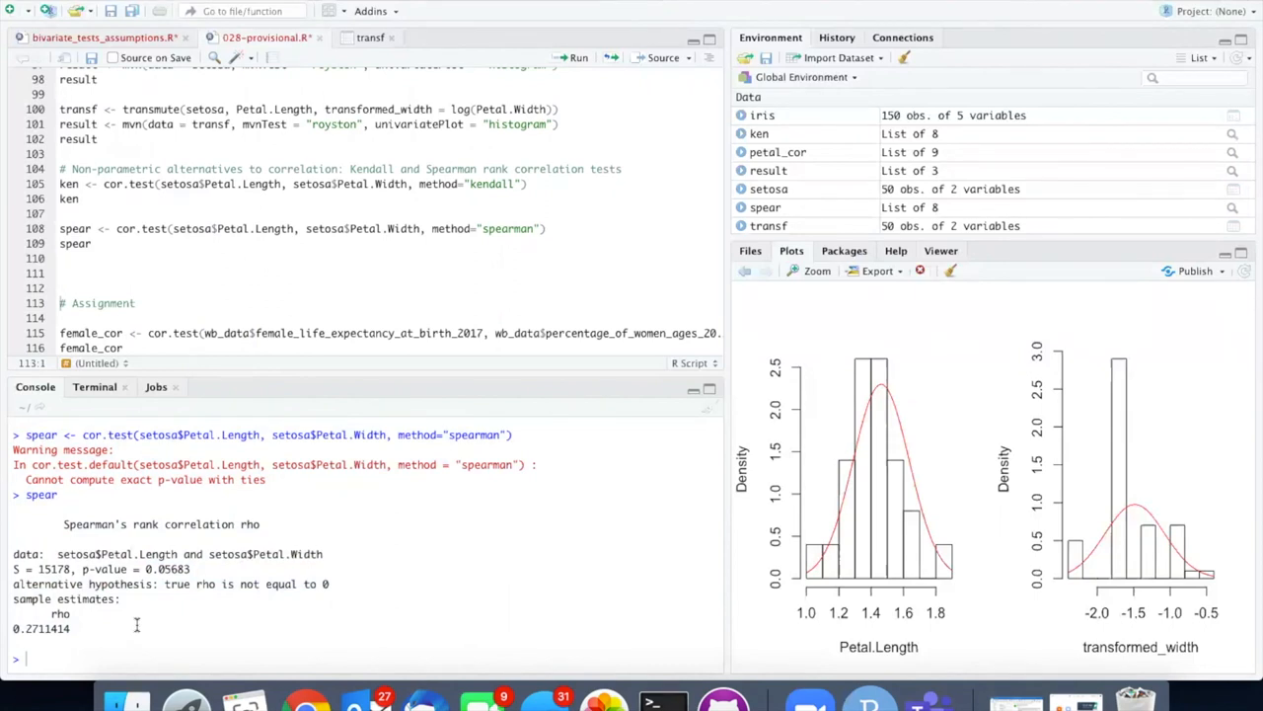
mouse_move(178, 592)
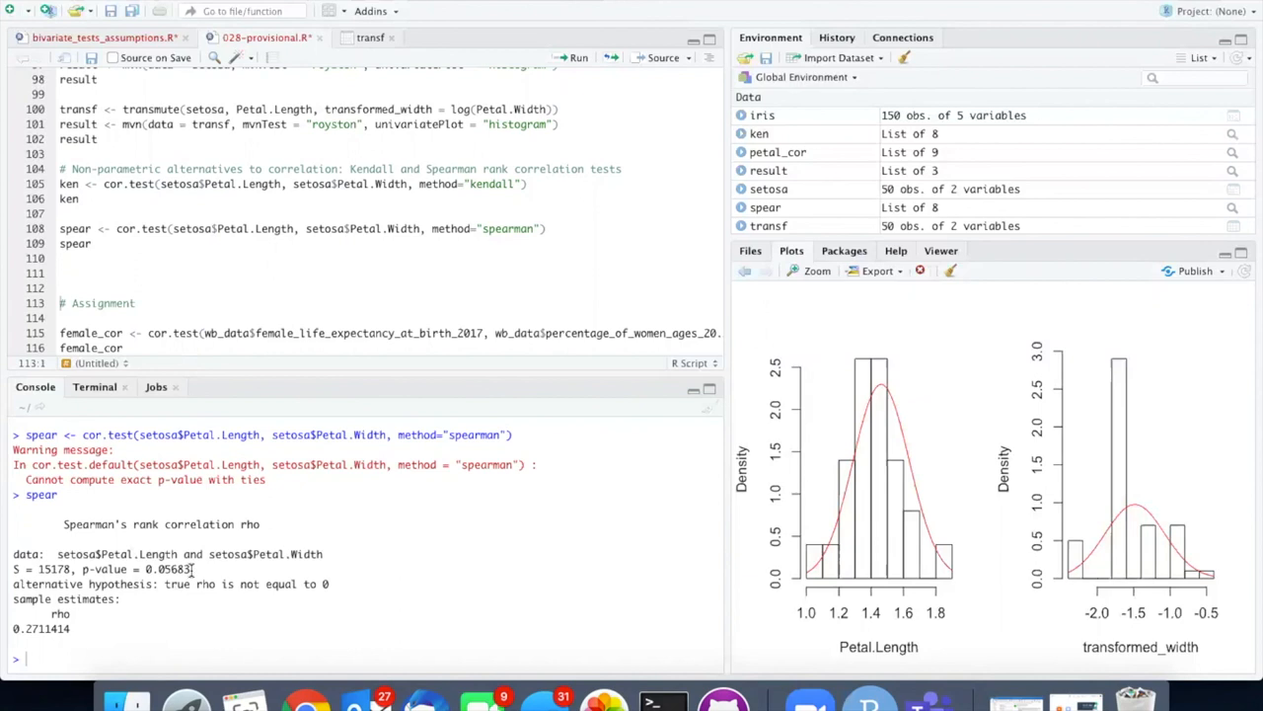
mouse_move(579, 618)
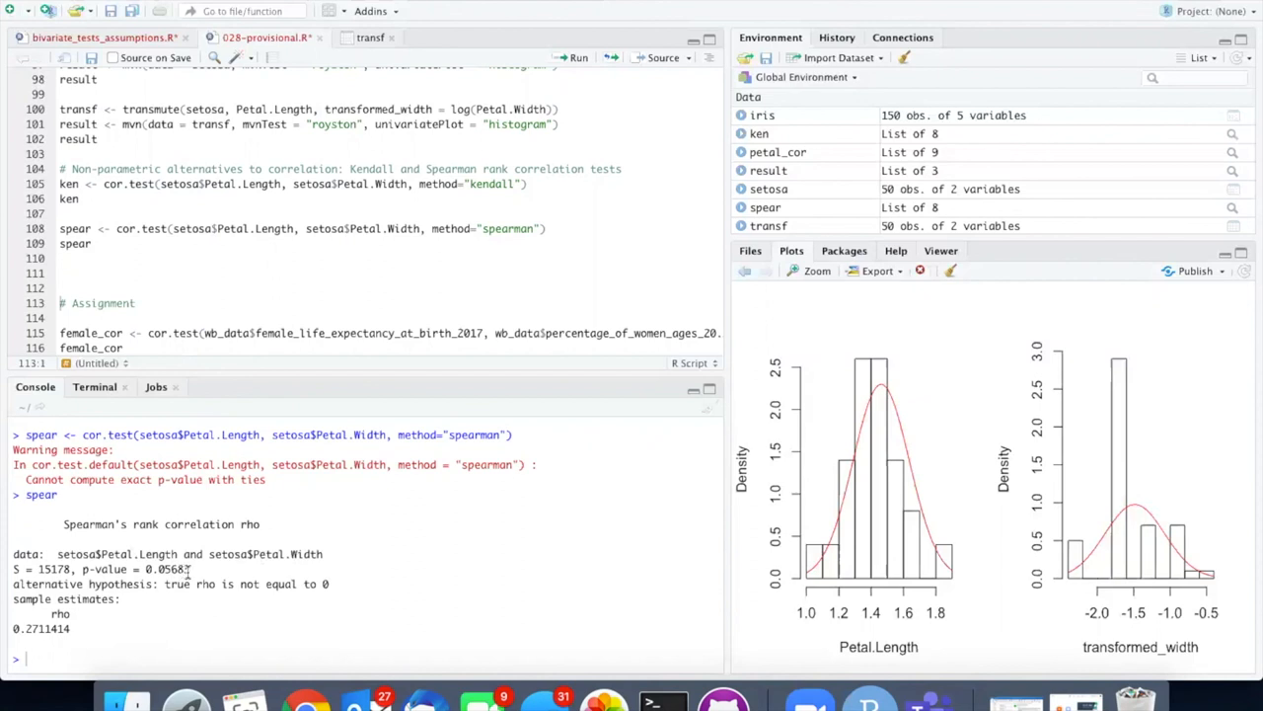
double_click(166, 568)
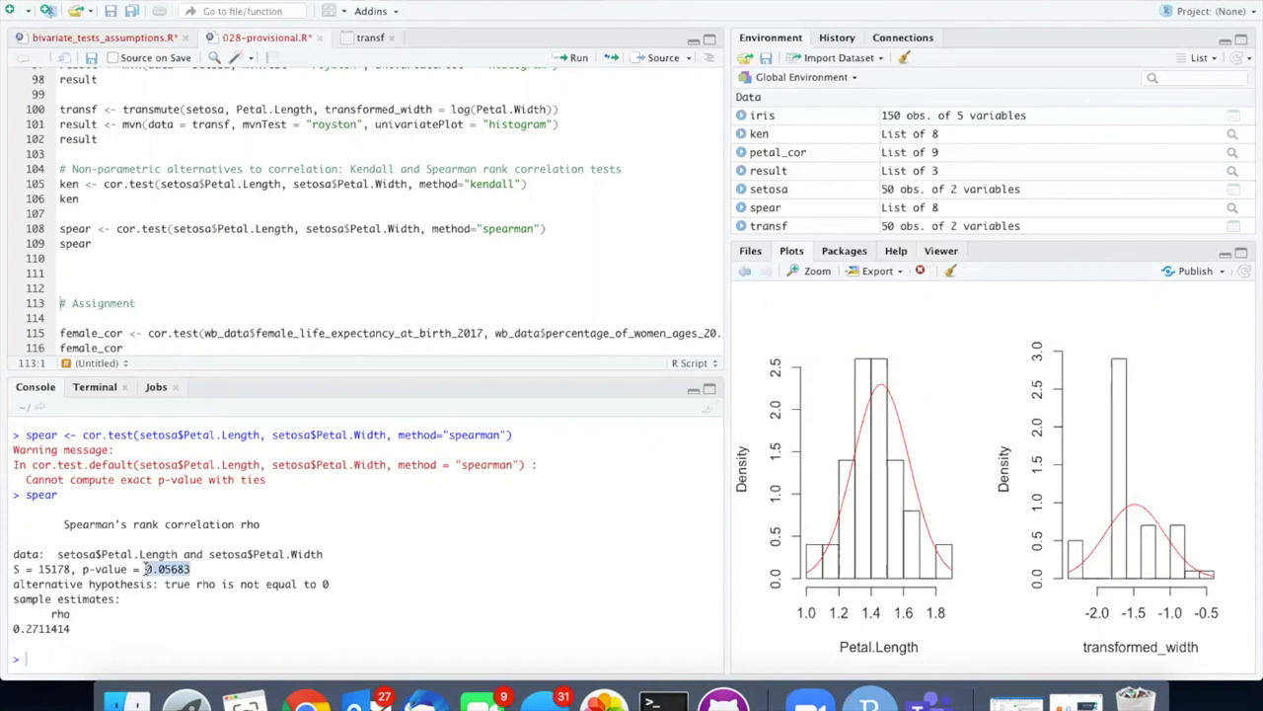